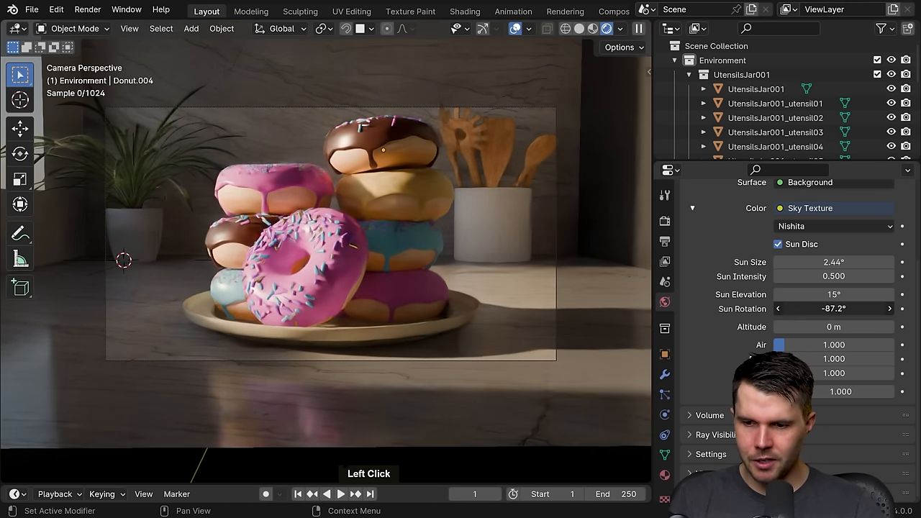
Step: Put the room box in Edit Mode and nudge a wall edge about 0.055 m along Y
drag(834, 309, 821, 308)
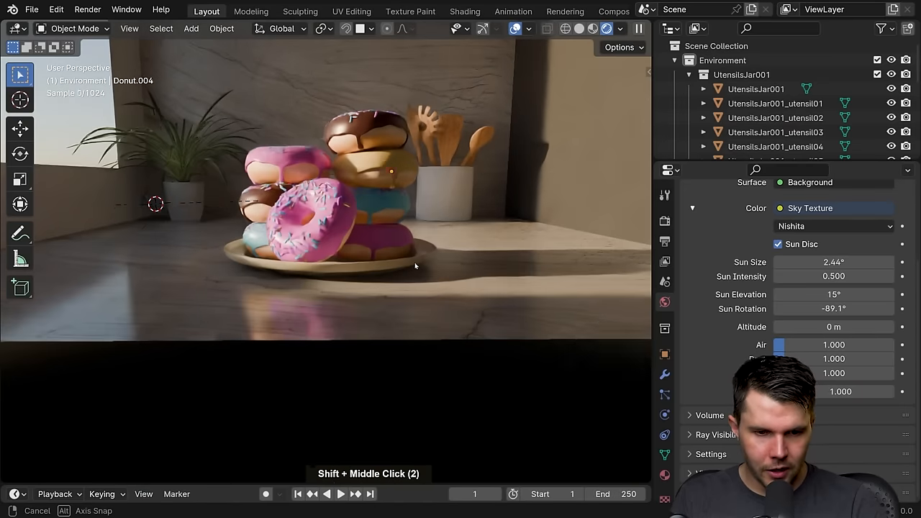
scroll(up, 3)
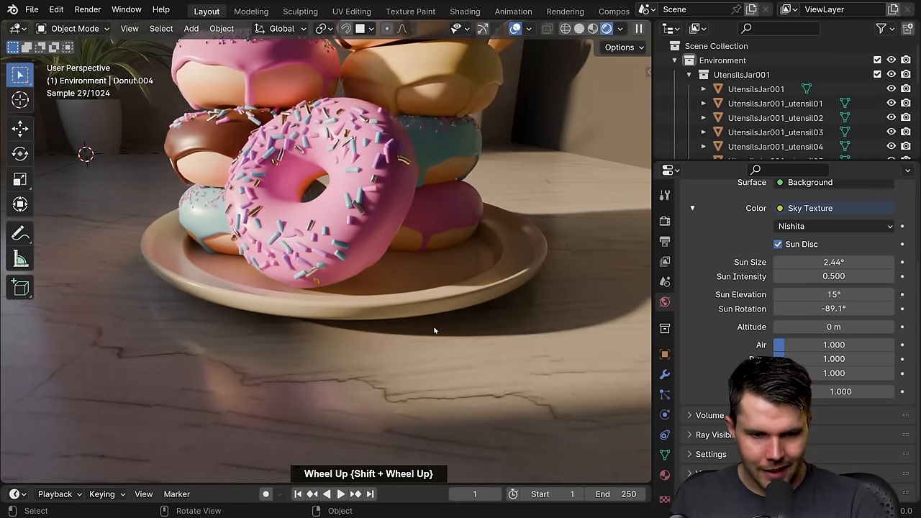
drag(414, 273, 468, 364)
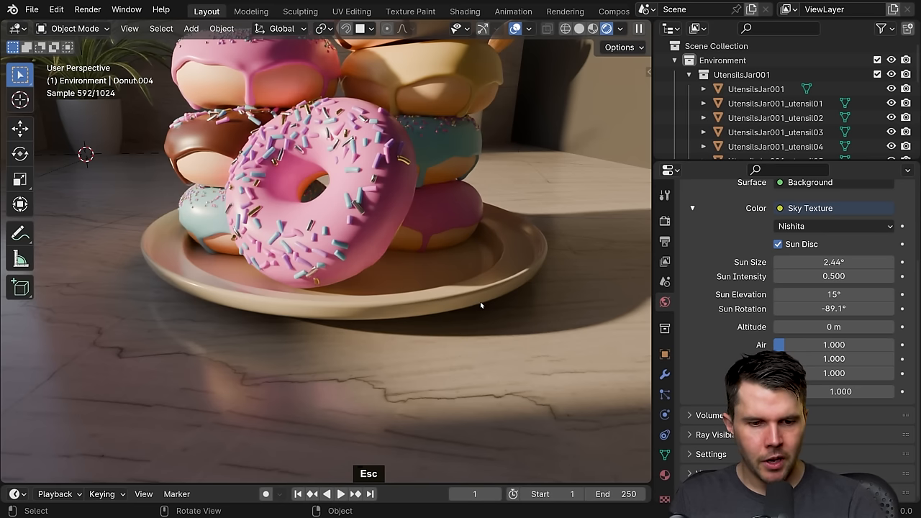
scroll(down, 3)
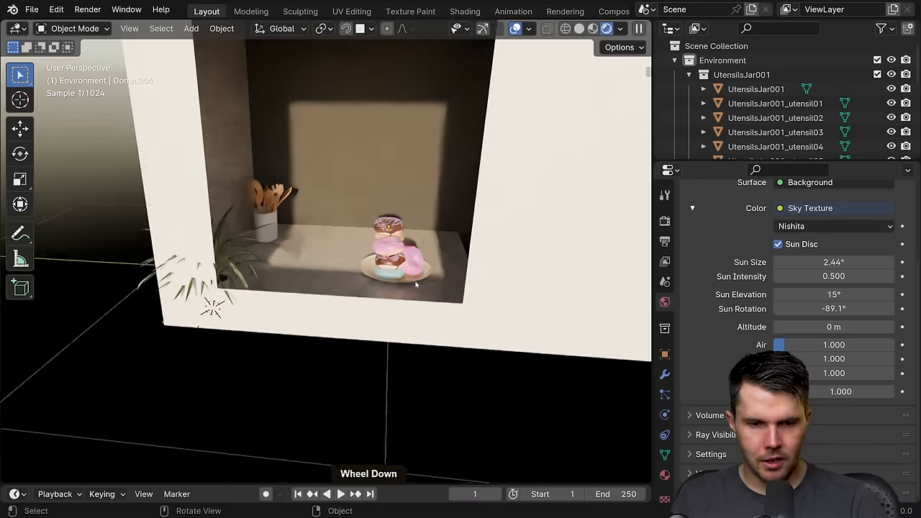
key(Tab)
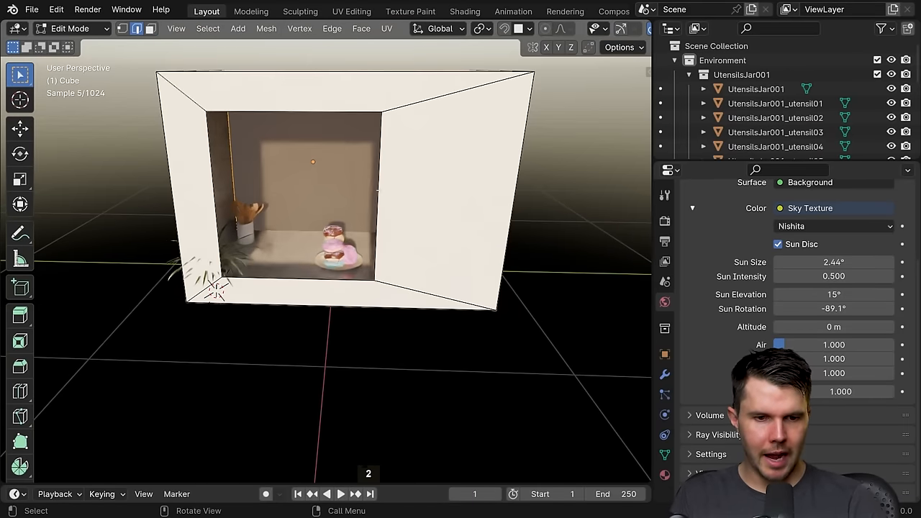
scroll(up, 3)
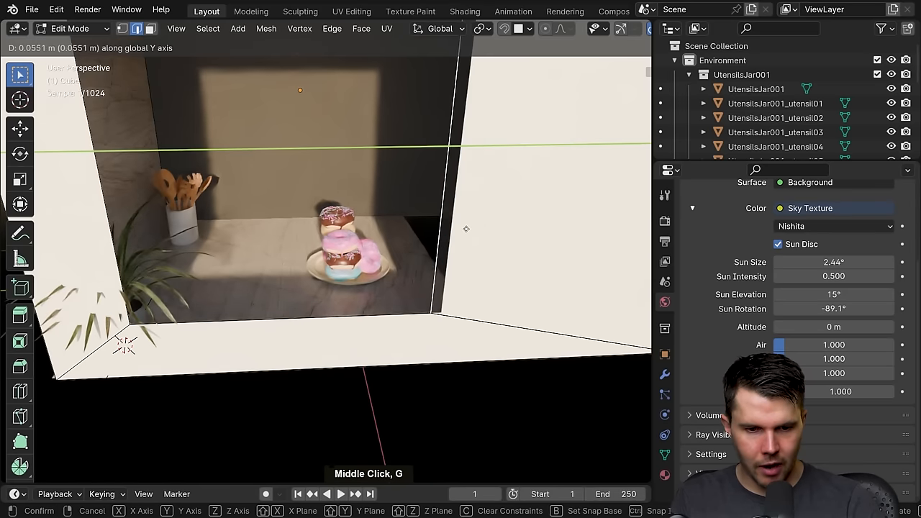
mouse_move(459, 230)
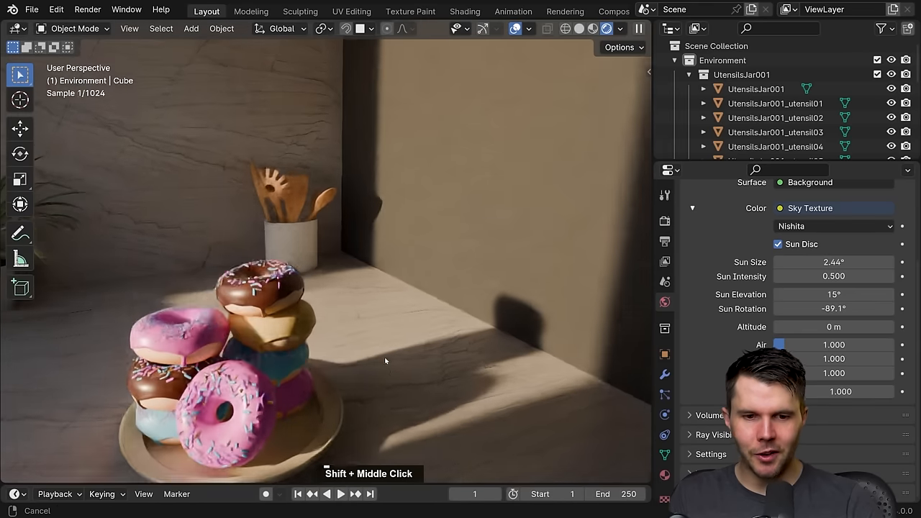
Step: Return to the camera framing and show the 'black wall' Diffuse BSDF material settings
drag(385, 360, 457, 234)
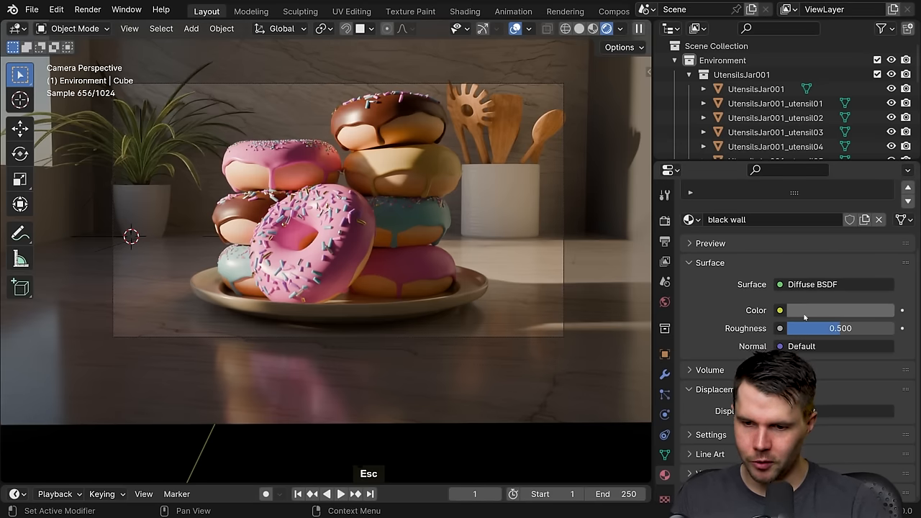
Step: Set the 'black wall' Diffuse BSDF colour to pure black
click(840, 310)
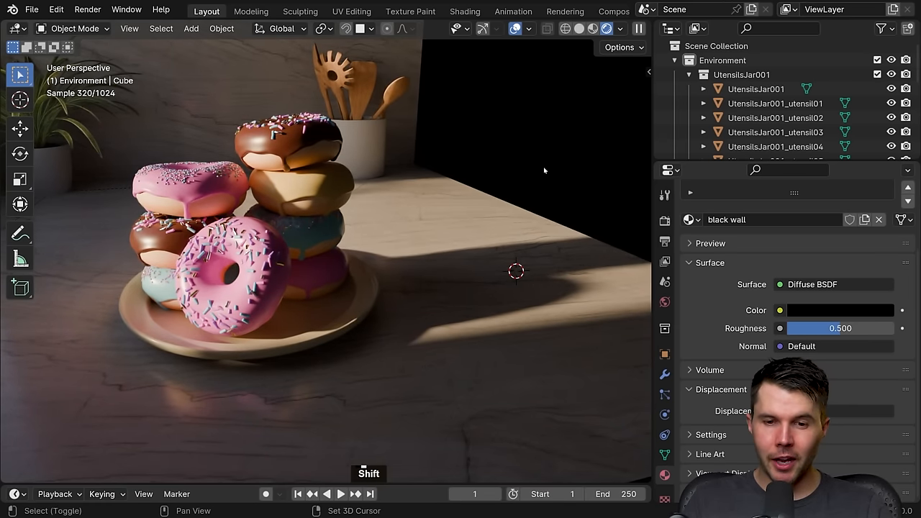
Step: Add an area light, tilt it upright, size it to 0.19 m and place it beside the donuts
key(shift+a)
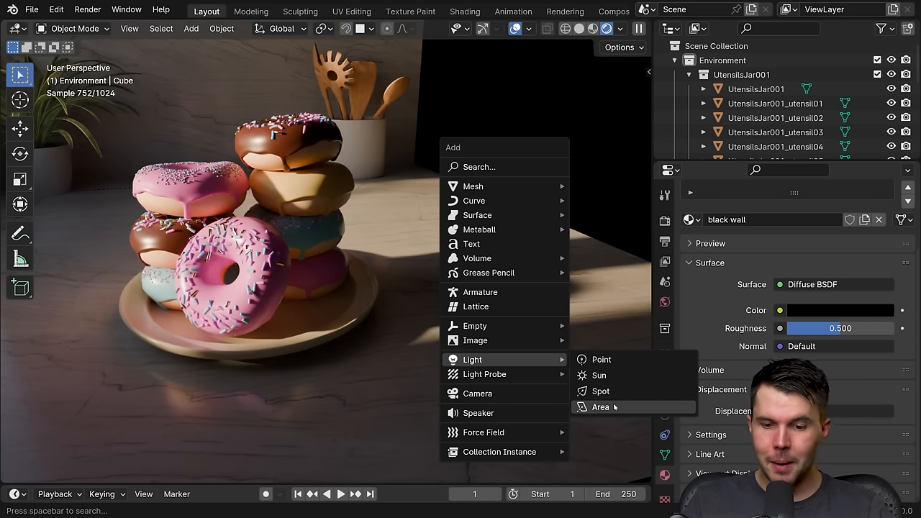
click(599, 407)
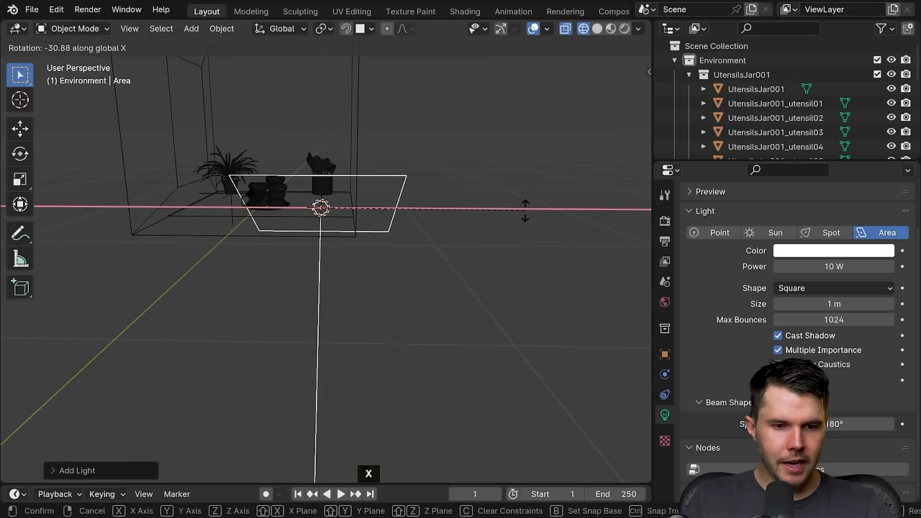
key(y)
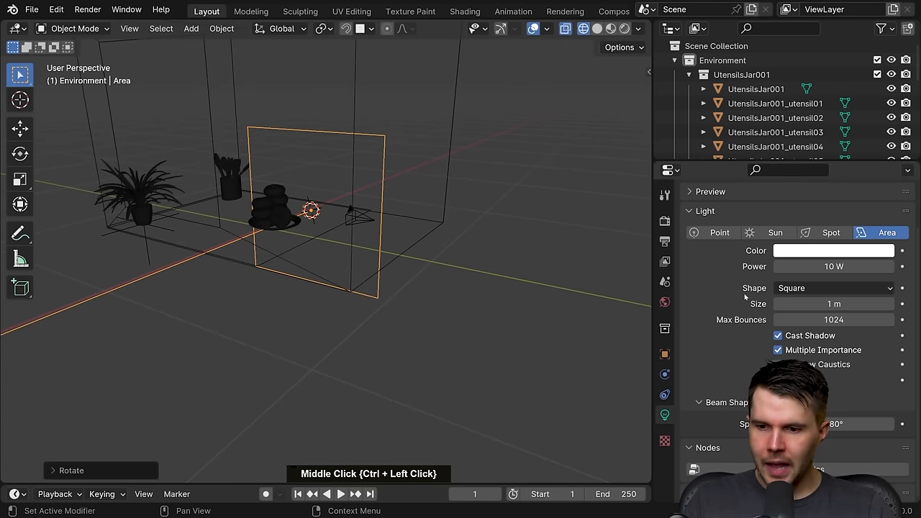
drag(834, 304, 792, 304)
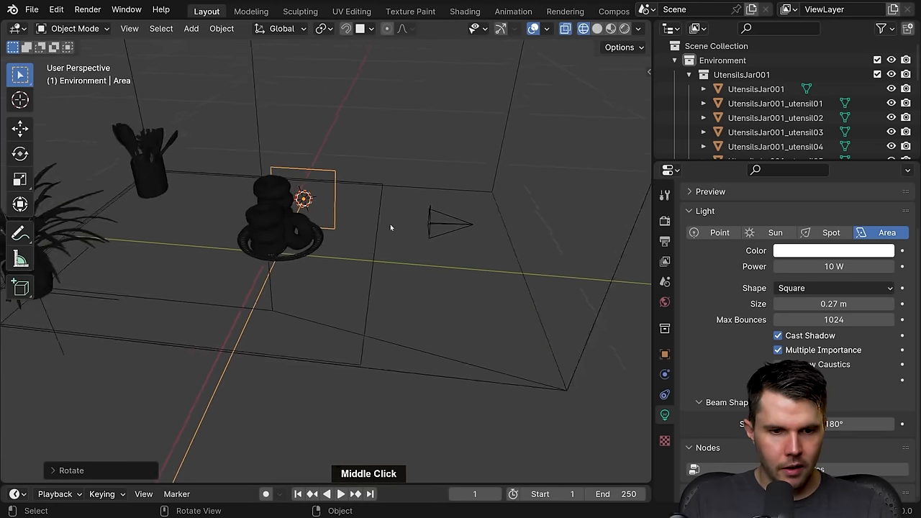
drag(389, 230, 446, 229)
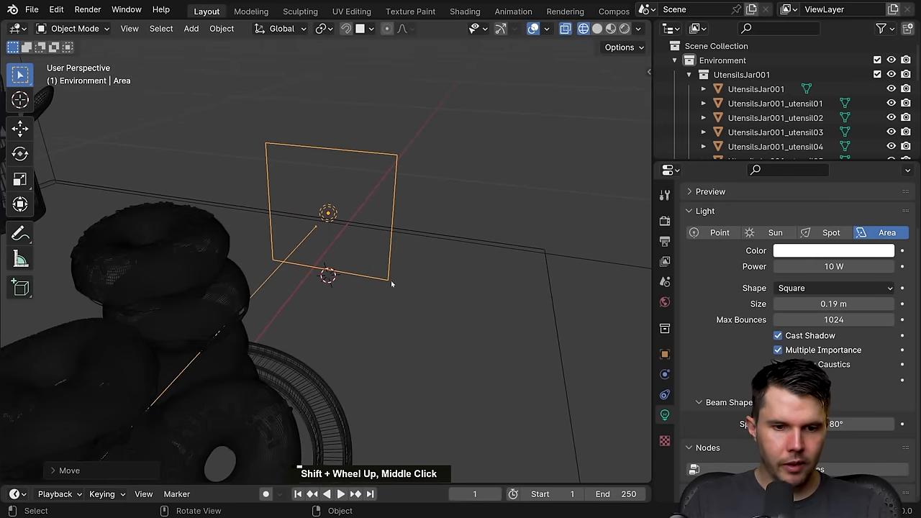
key(z)
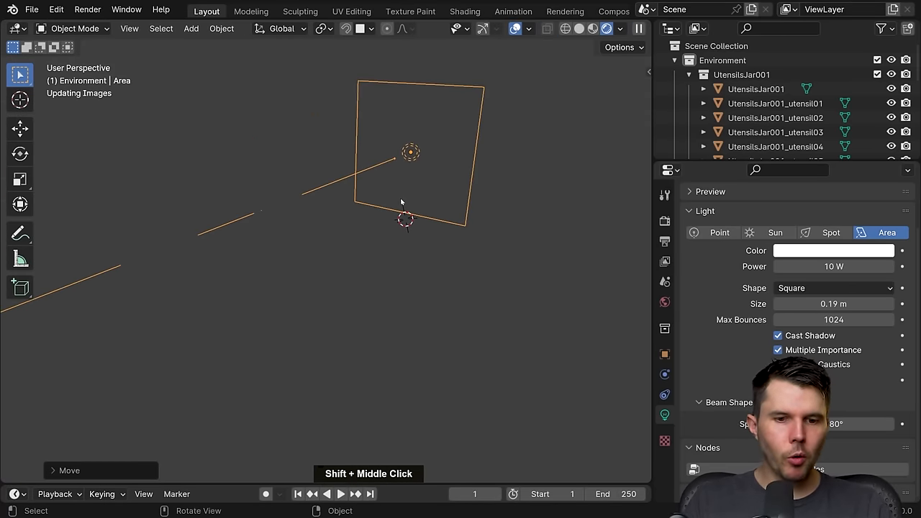
Step: Set the area light's power to 600 mW with a warm peach colour
scroll(down, 3)
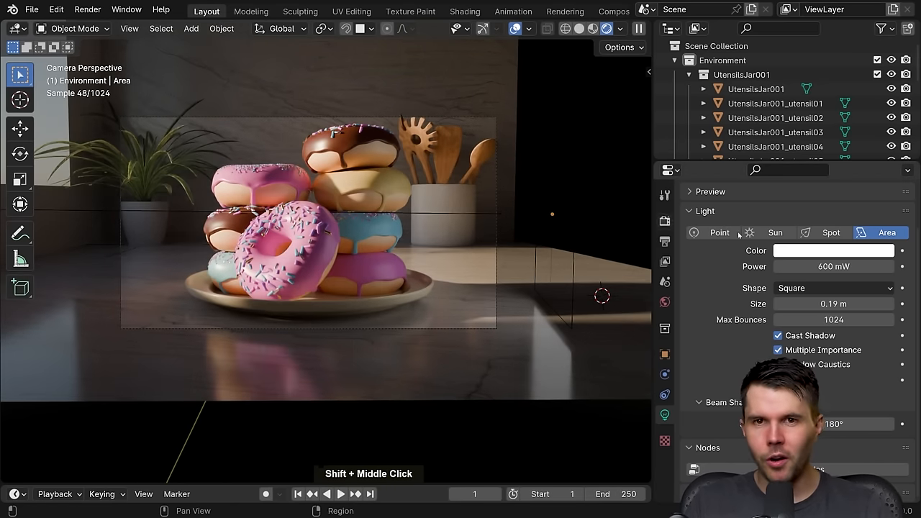
click(834, 251)
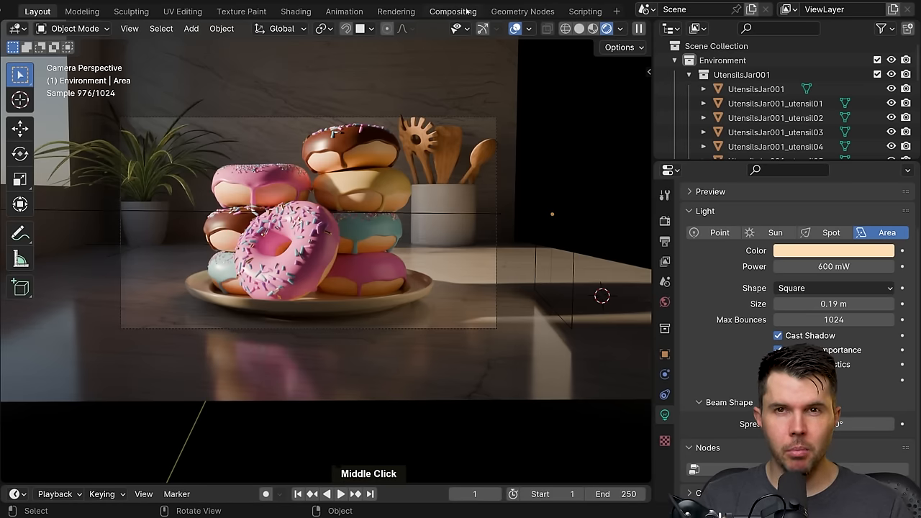
Step: Enable Use Nodes in the Compositing workspace and view the Render Layers and Composite nodes
click(453, 11)
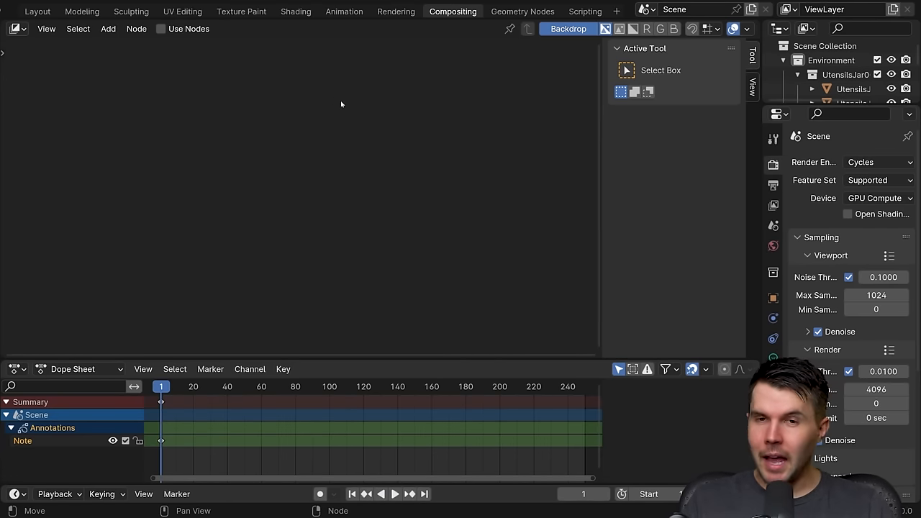
mouse_move(335, 105)
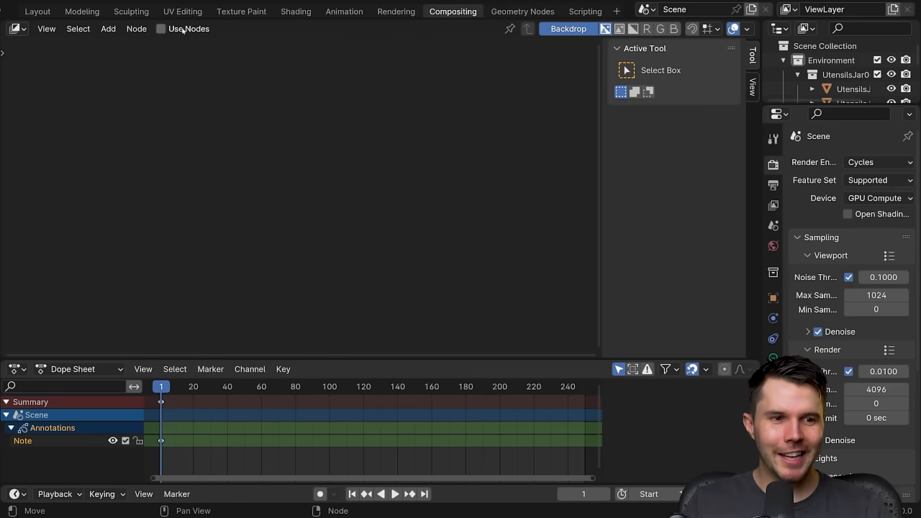
click(161, 28)
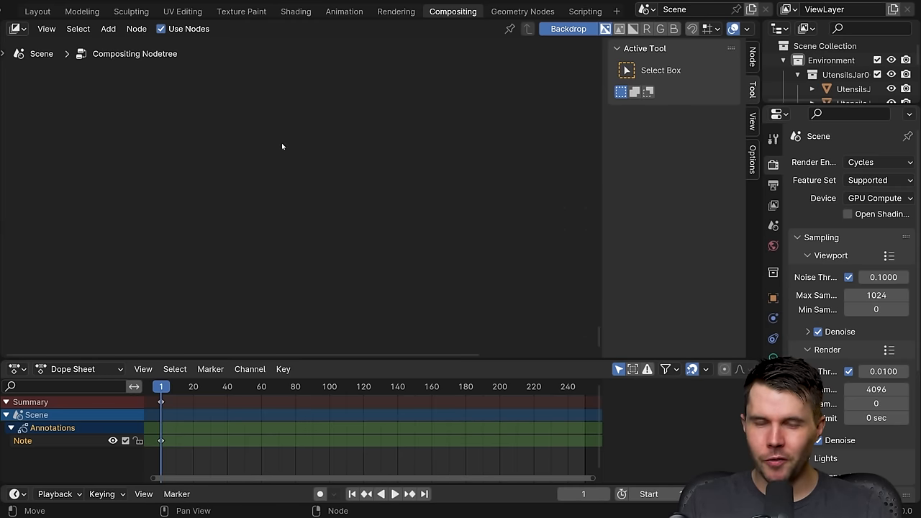
mouse_move(319, 159)
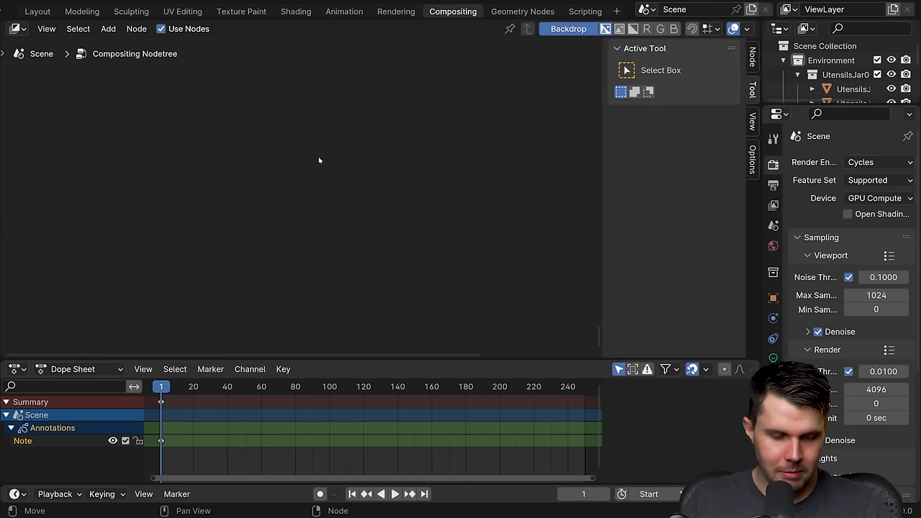
middle_click(374, 75)
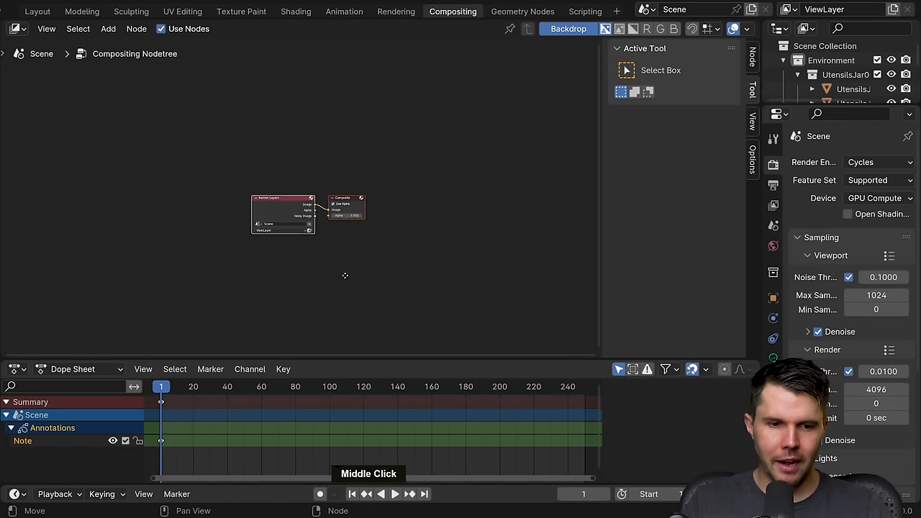
Step: Fit the node tree to view, then return to Layout's rendered camera view of the donuts
key(Home)
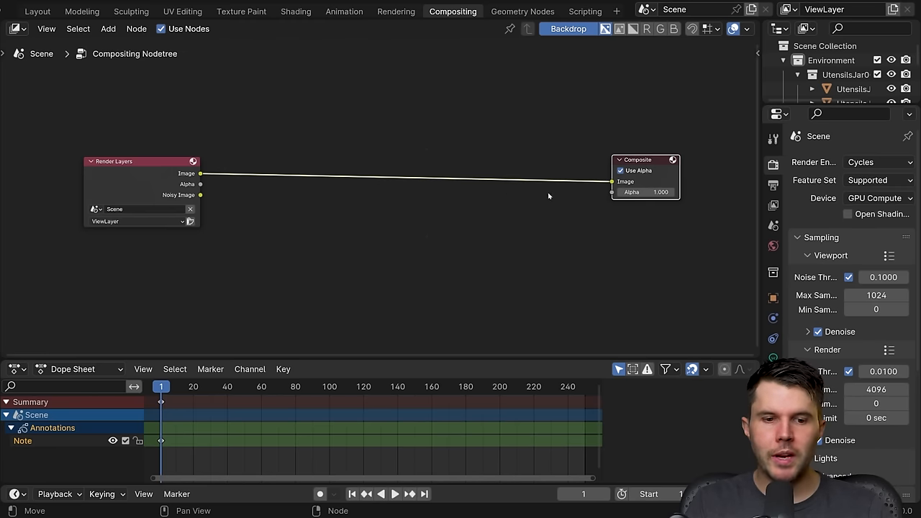
mouse_move(268, 202)
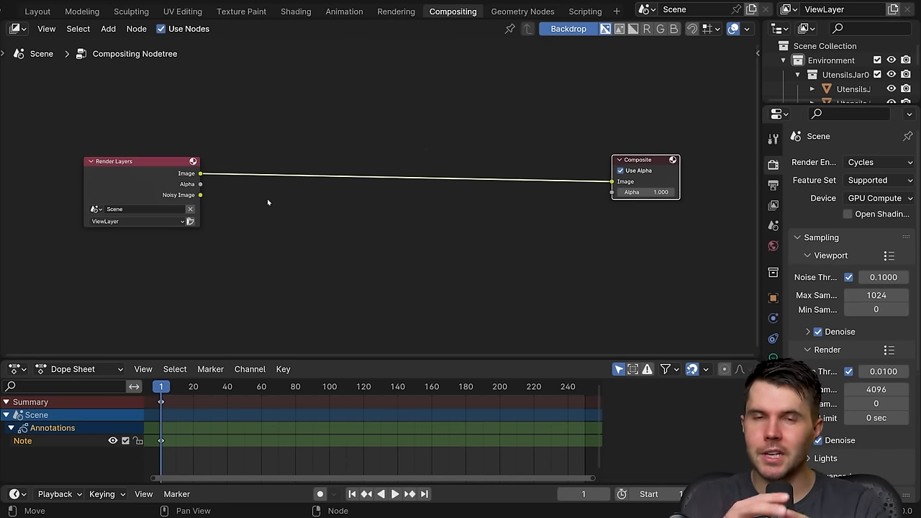
mouse_move(271, 206)
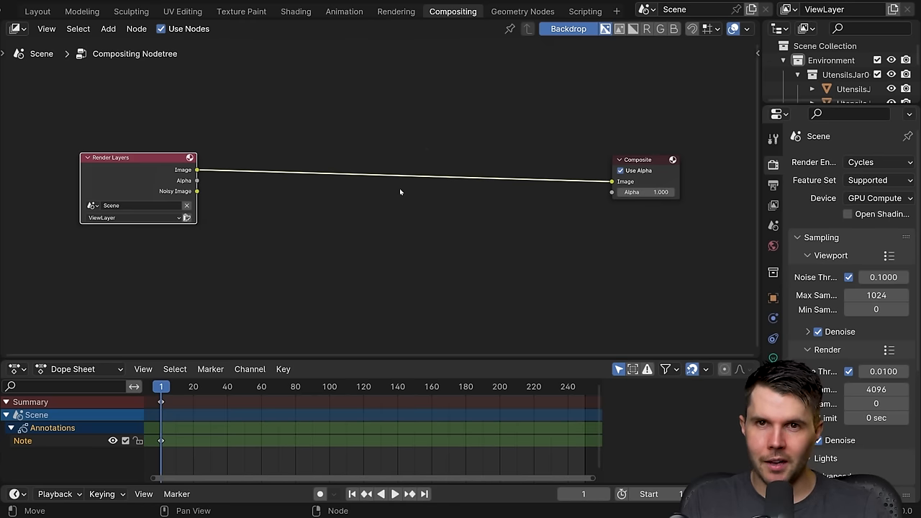
mouse_move(585, 202)
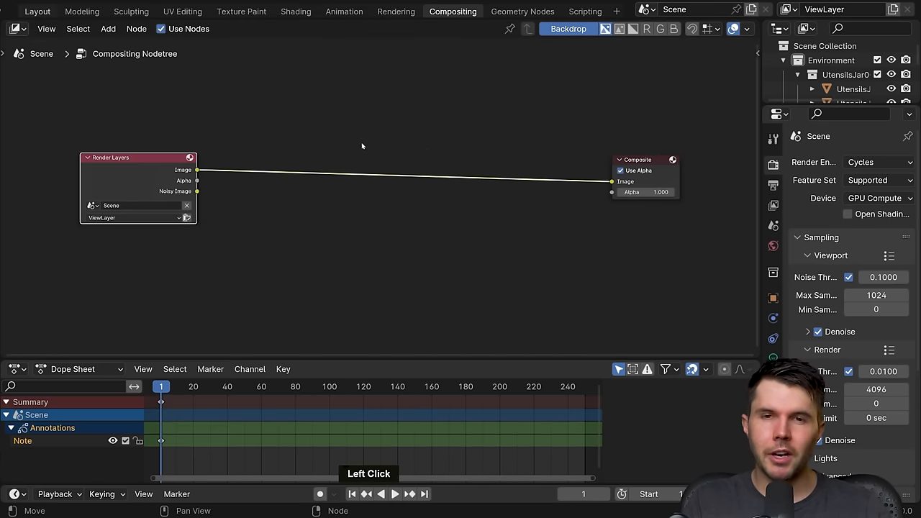
click(38, 11)
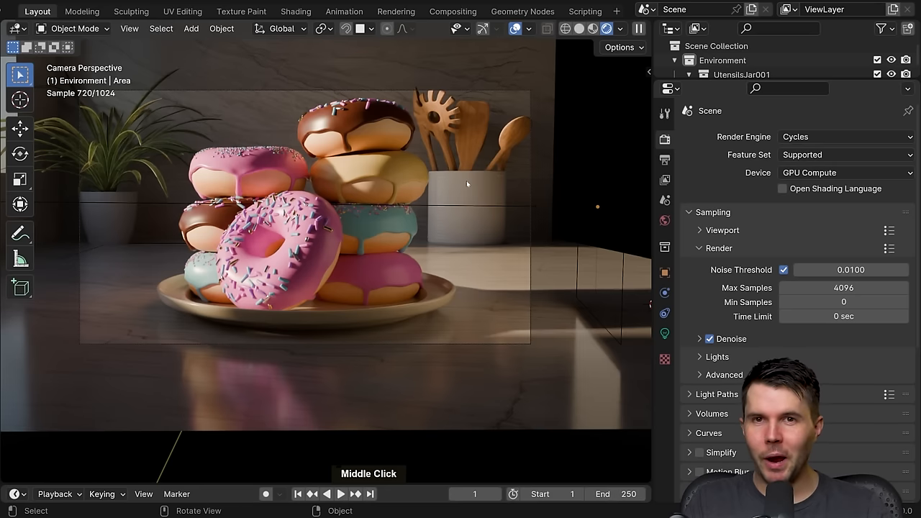
Step: Set render Max Samples to 100 and render a still of the donut stack
scroll(down, 3)
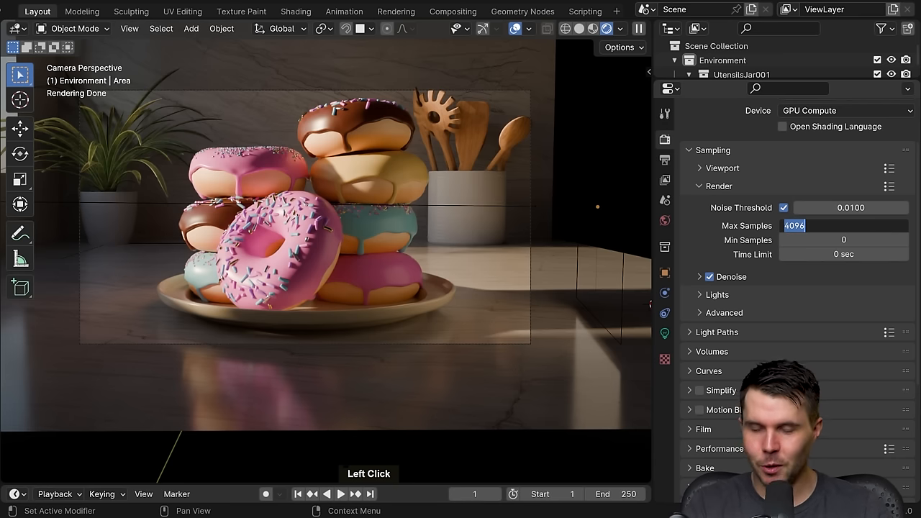
text(100)
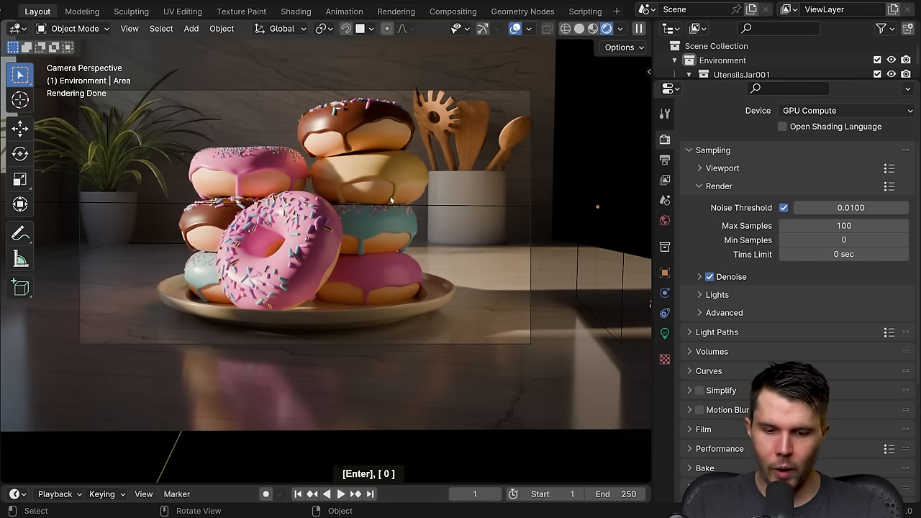
key(F12)
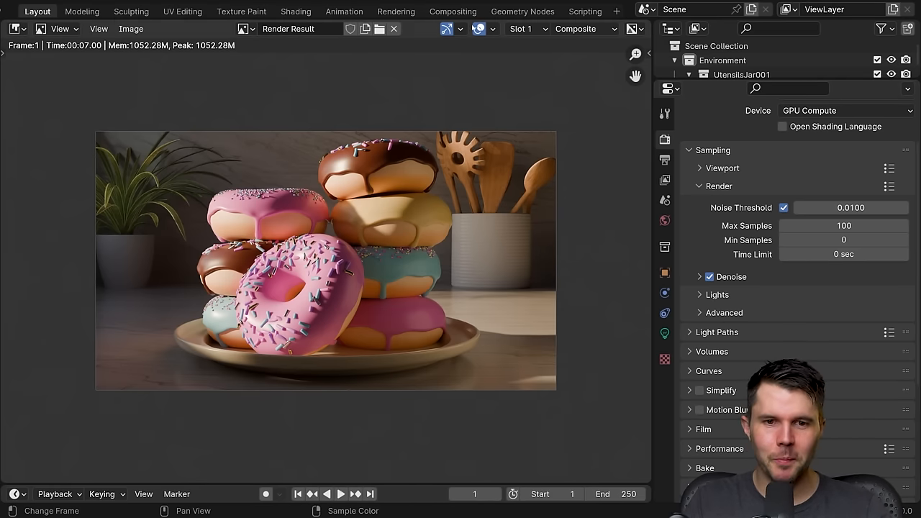
click(453, 10)
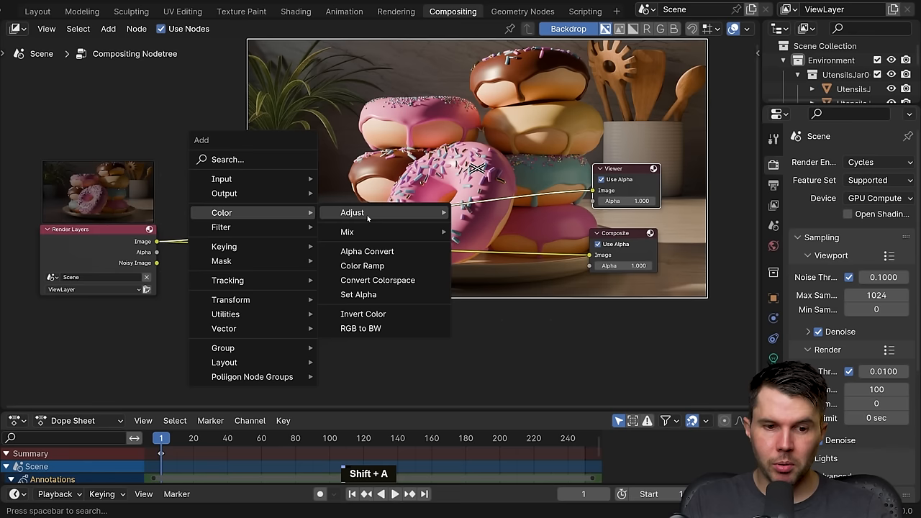
mouse_move(352, 212)
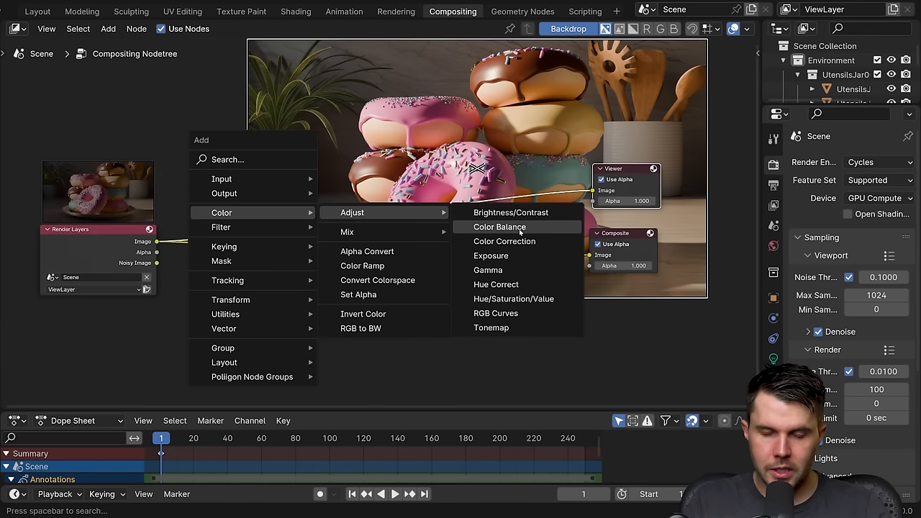
Step: Insert a Color Balance node on the link between Render Layers and the Viewer
click(499, 227)
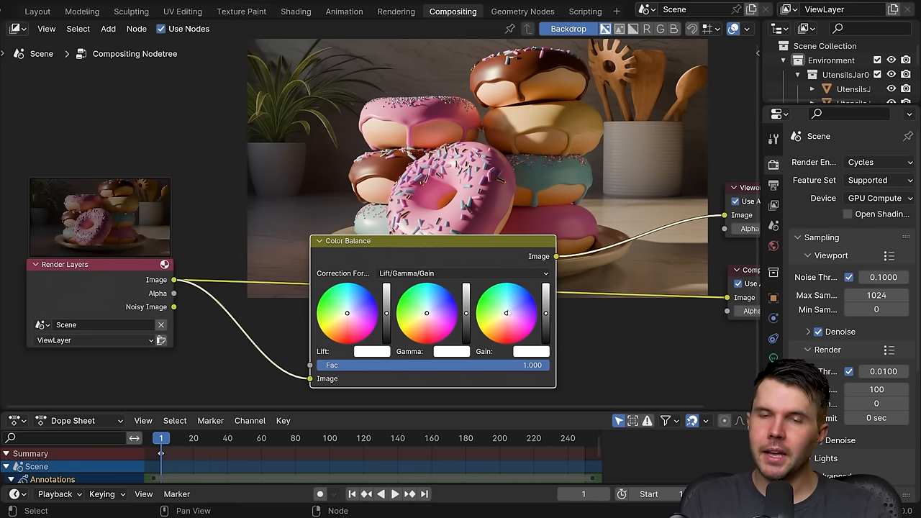
Step: Dissolve the Color Balance node so Render Layers feeds Viewer and Composite directly
drag(432, 241, 401, 272)
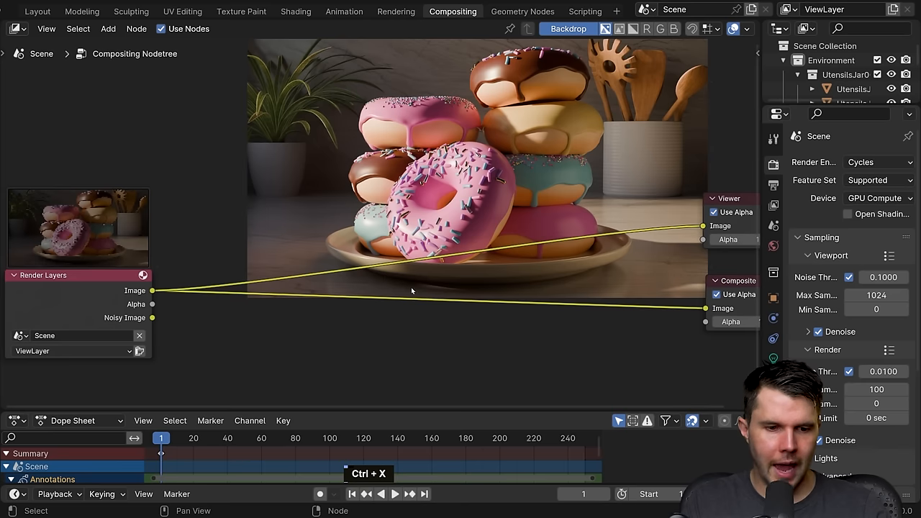
Step: Widen the Properties editor and try the High Contrast look on the render
drag(79, 275, 155, 258)
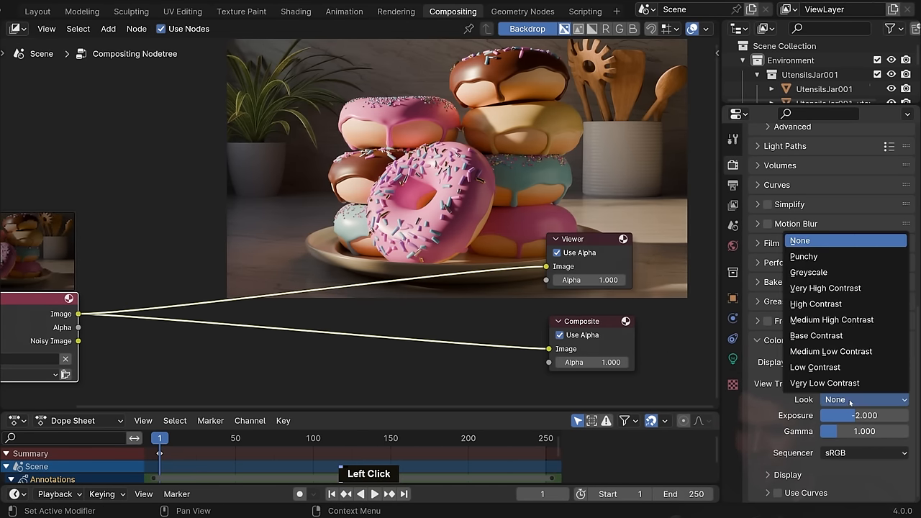
click(835, 240)
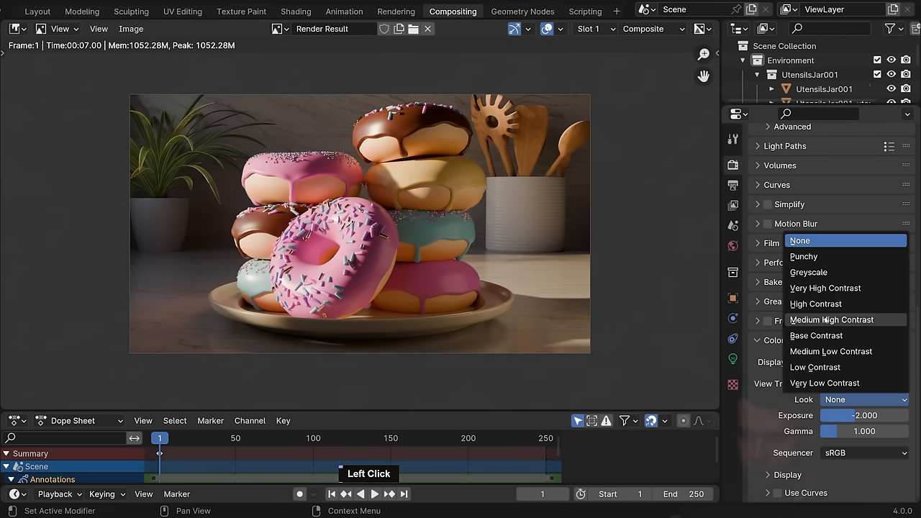
click(815, 303)
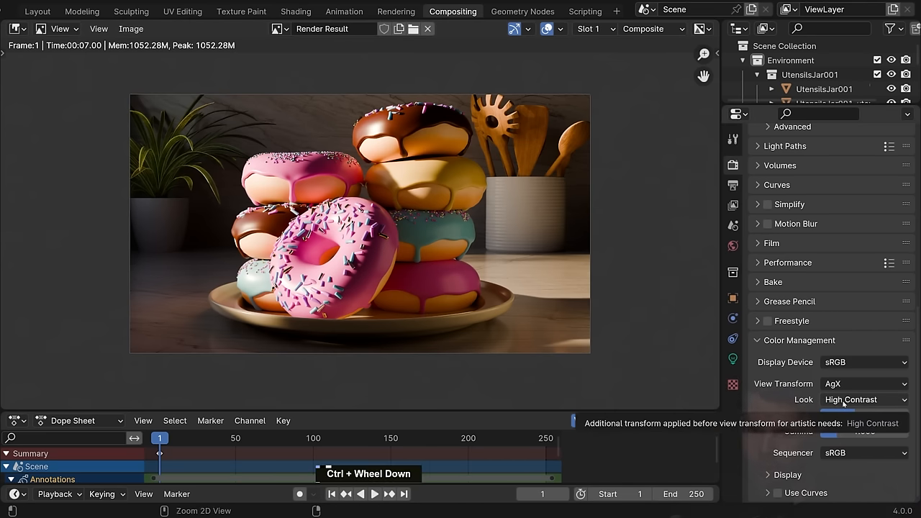
Step: Compare Base Contrast and other looks, settling on Medium High Contrast
click(864, 399)
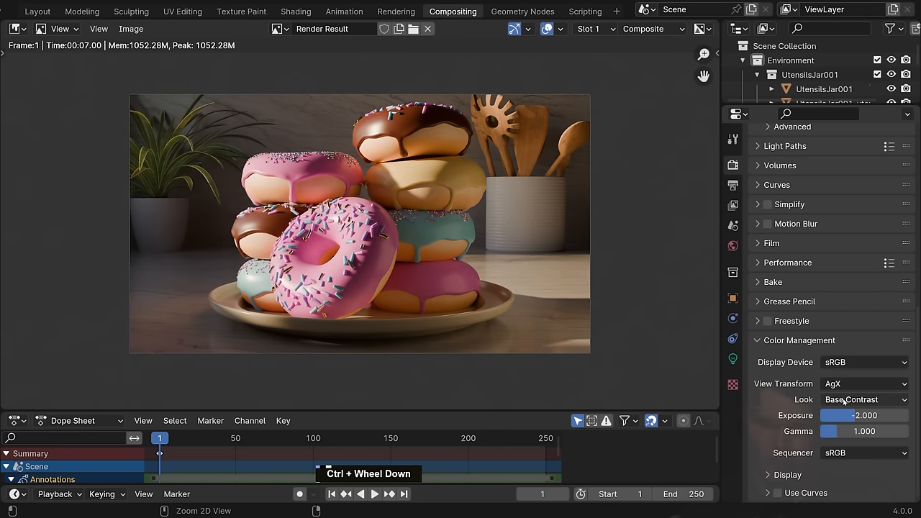
click(863, 400)
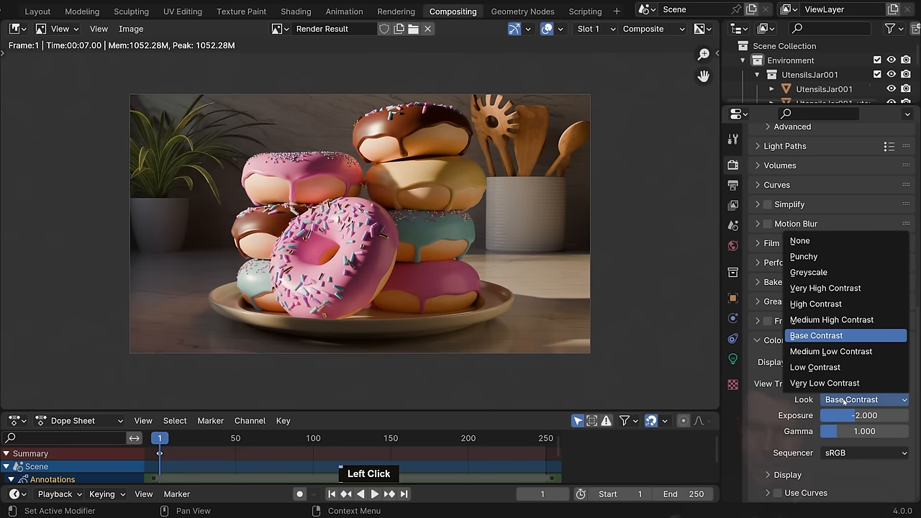
click(816, 336)
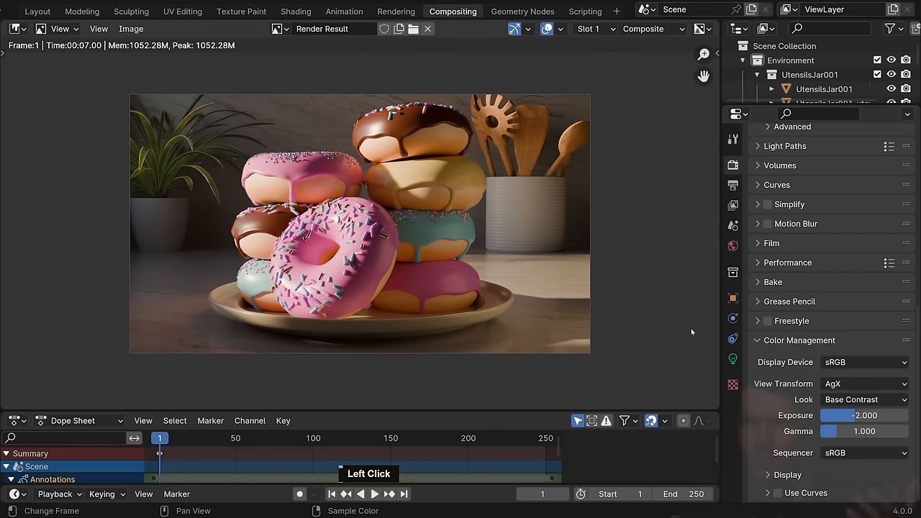
click(864, 399)
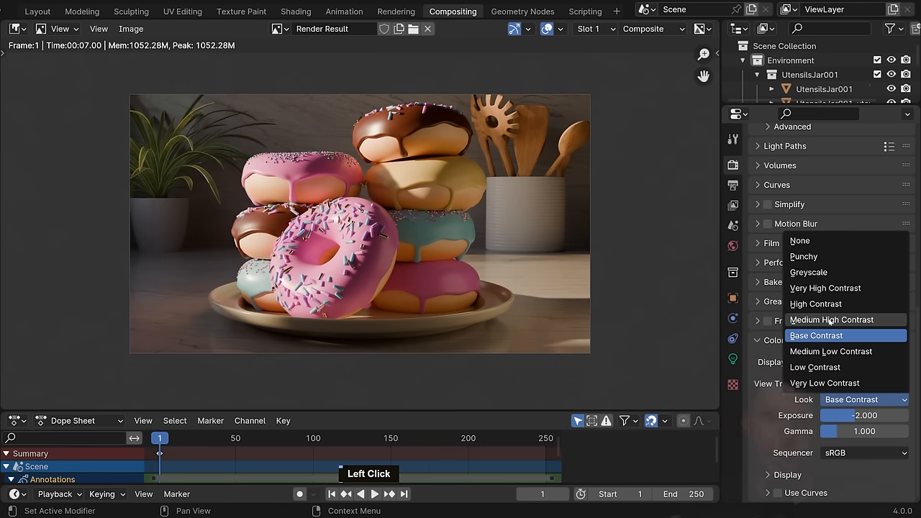
click(831, 319)
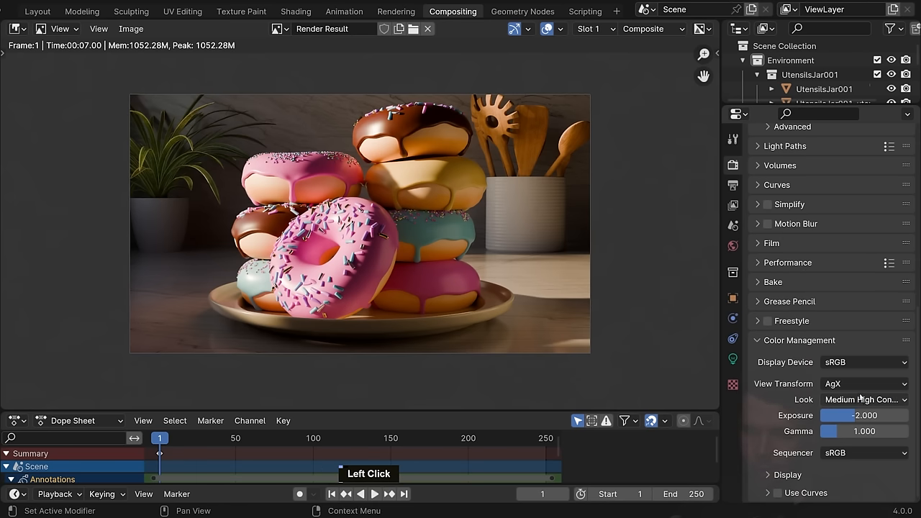
scroll(down, 3)
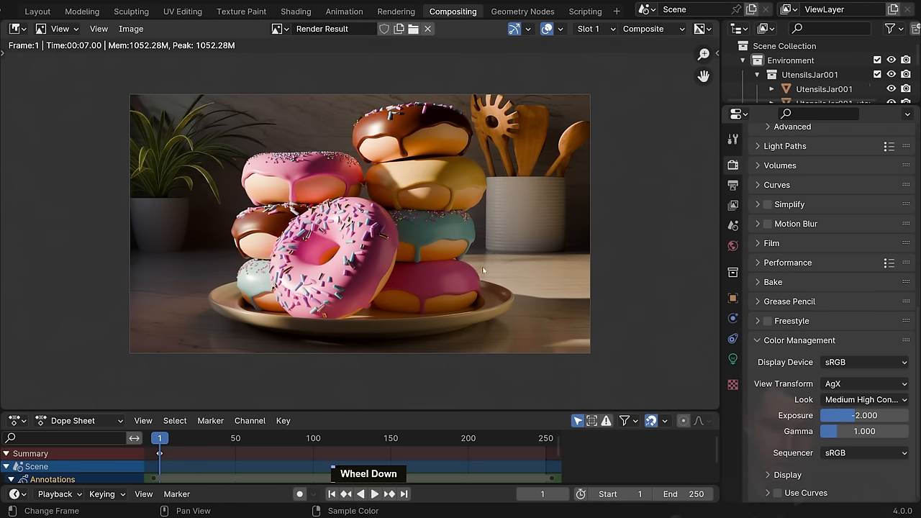
mouse_move(708, 347)
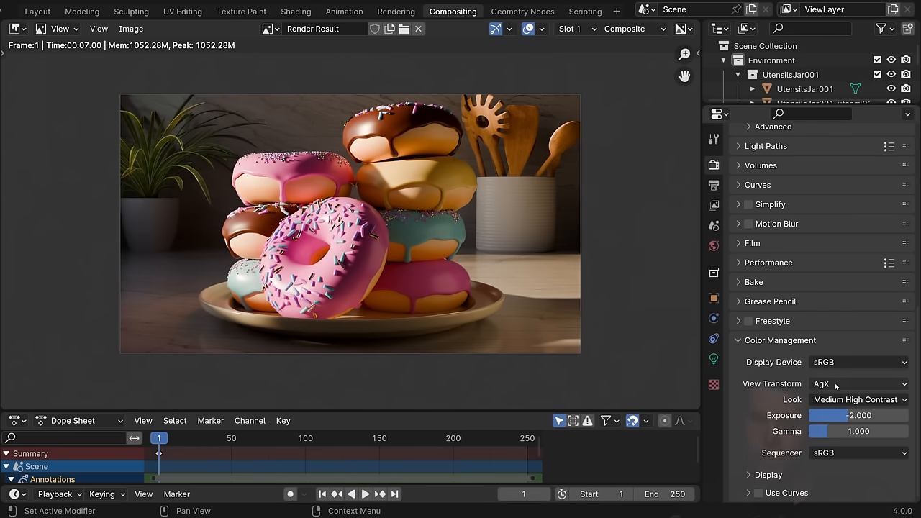
Step: Try the Filmic view transform on the donut render, then return to AgX
click(858, 384)
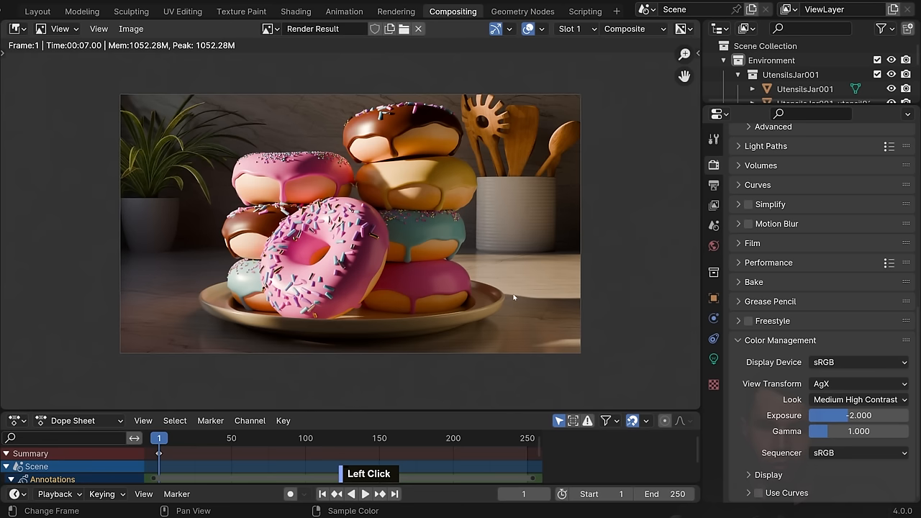
click(857, 383)
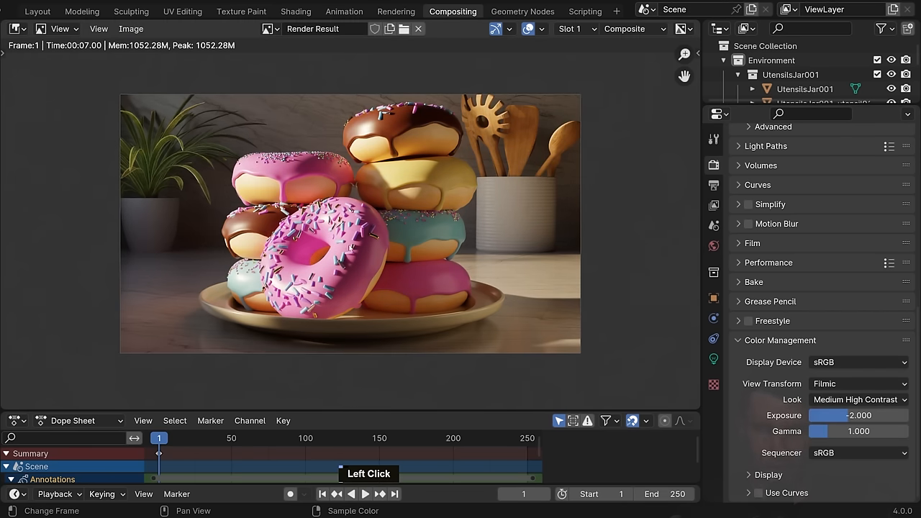
scroll(up, 3)
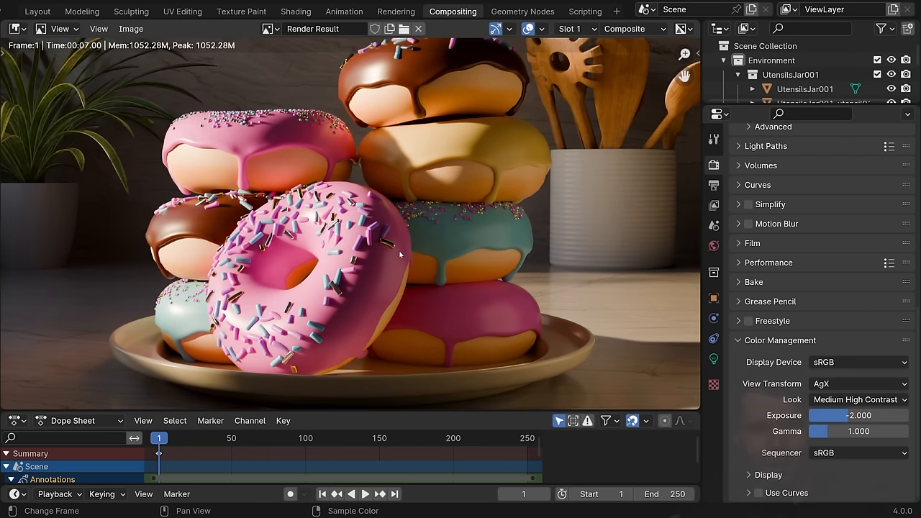
click(858, 384)
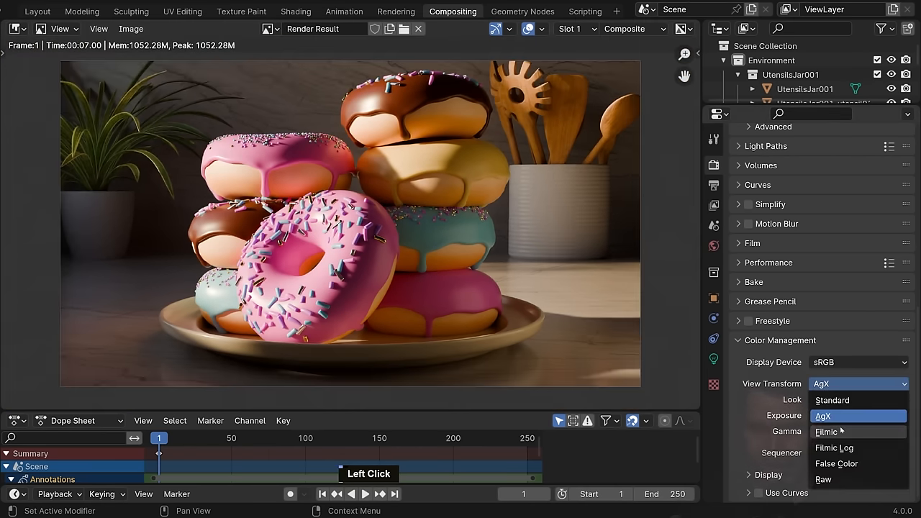
click(826, 432)
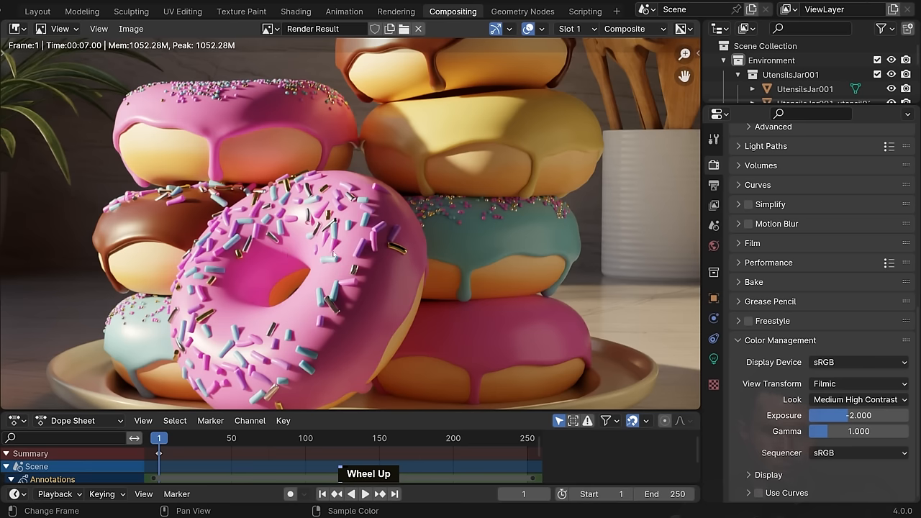
scroll(down, 3)
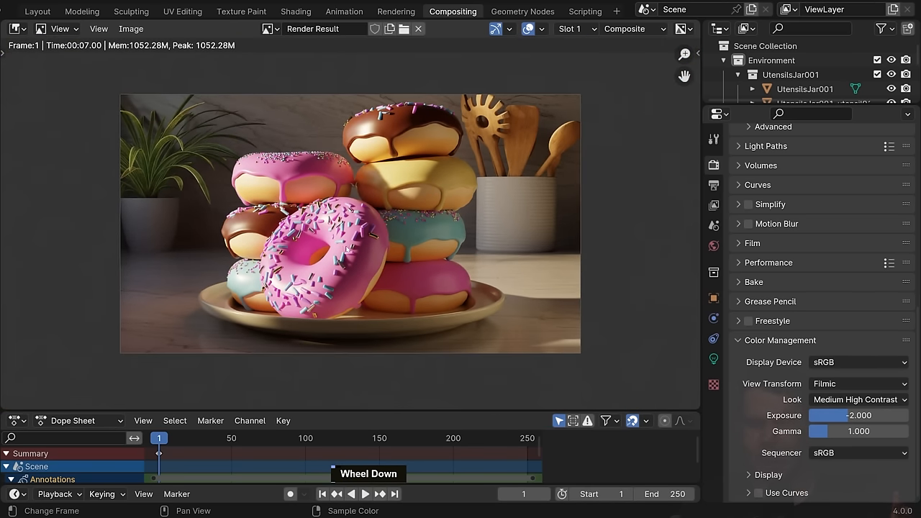
click(859, 383)
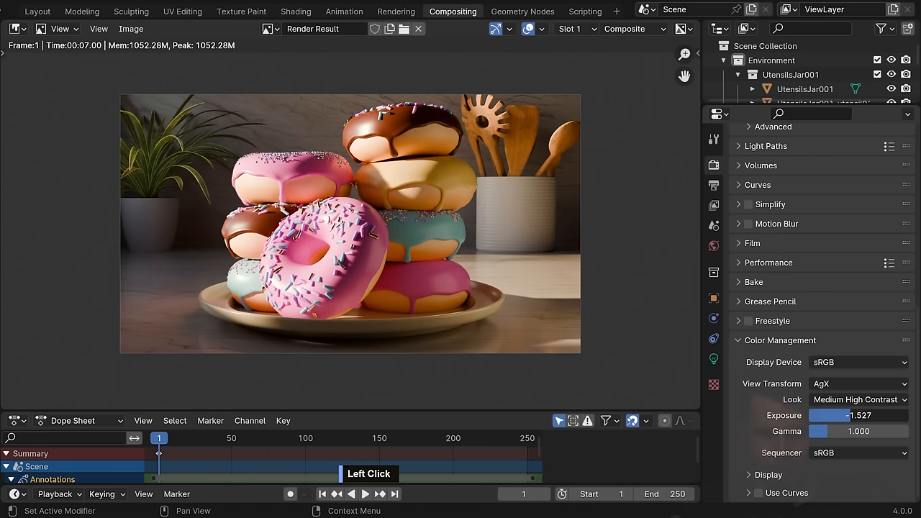
scroll(down, 3)
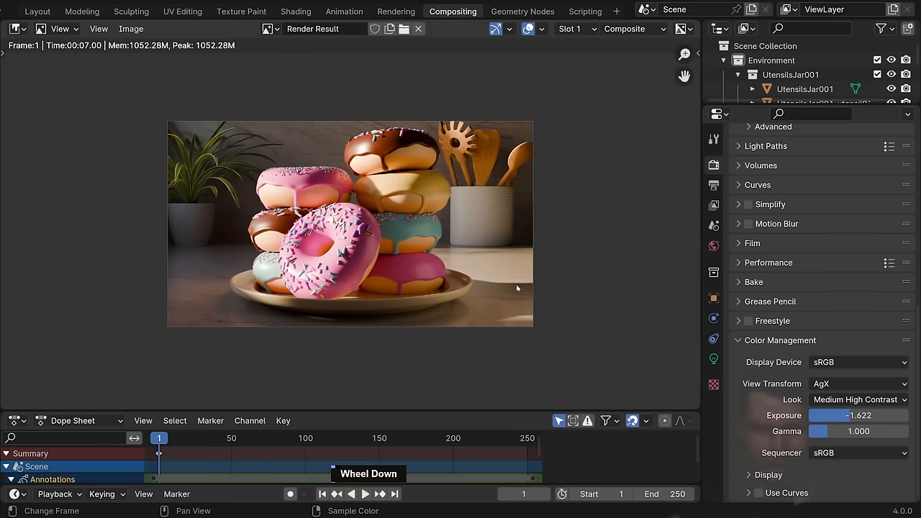
Step: Scroll the view while moving to the compositor
scroll(up, 3)
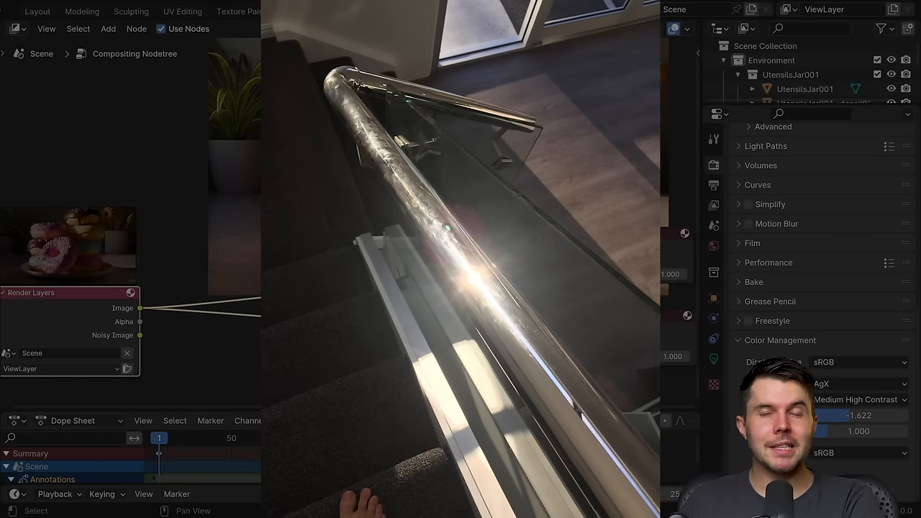
Step: Switch workspaces from the top bar to bring up the compositor
click(452, 11)
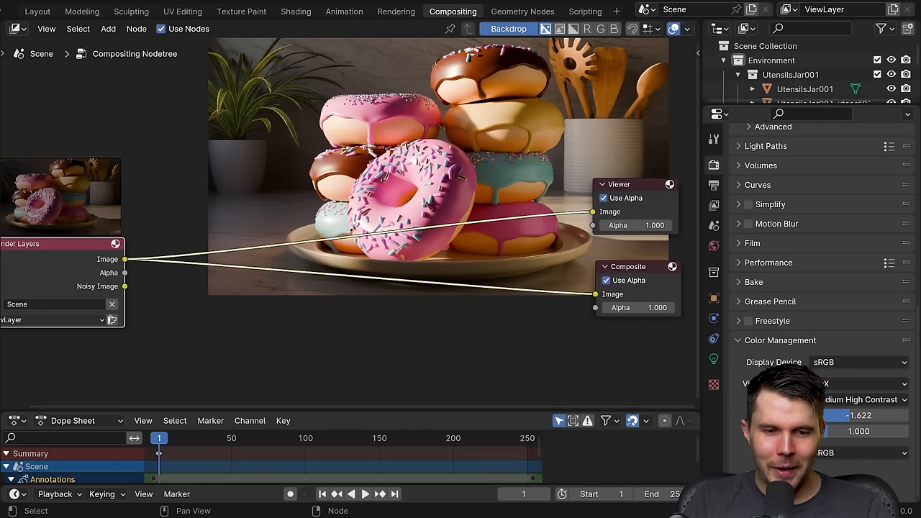
Step: Add a Glare node to the compositor tree from the Shift+A menu
key(shift+a)
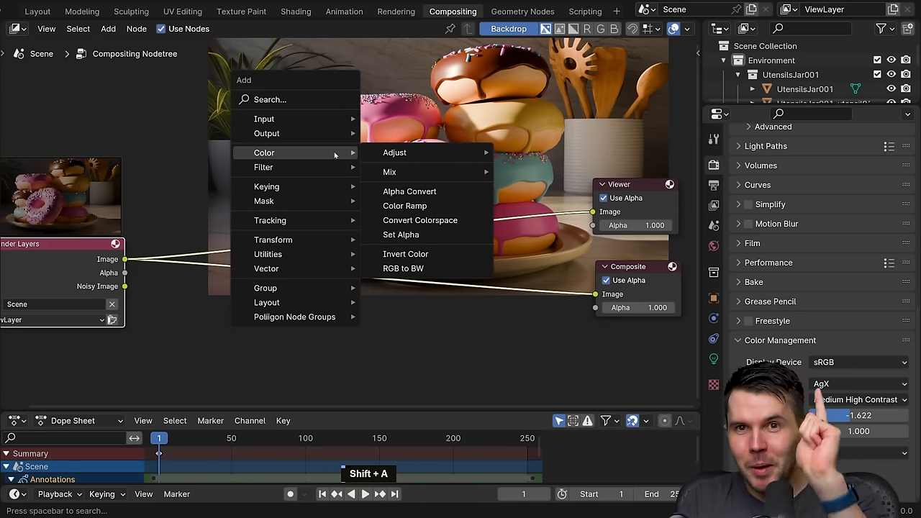
mouse_move(263, 167)
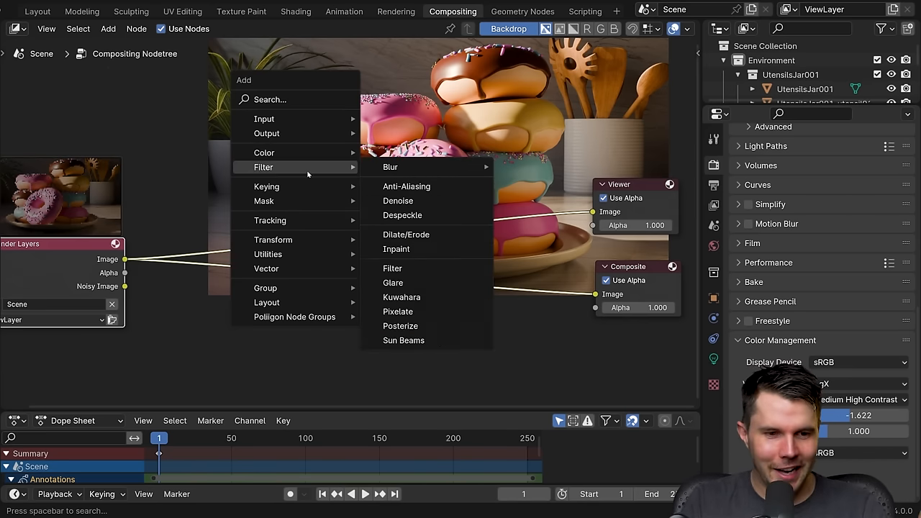
mouse_move(393, 268)
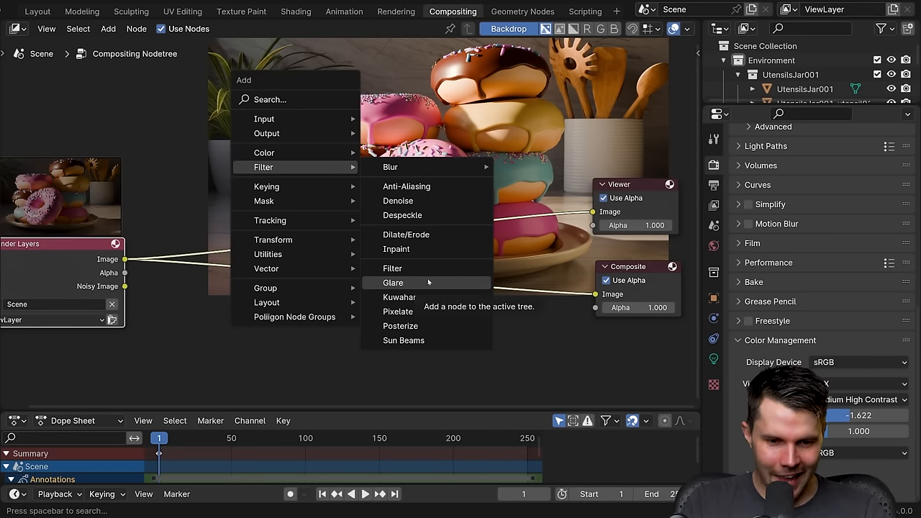
click(393, 282)
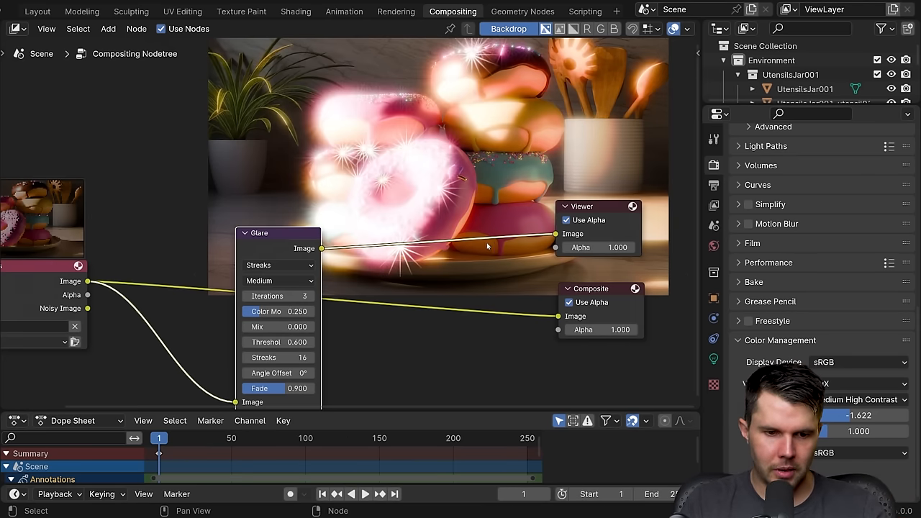
Step: Preview the glare alone and raise the Streaks Glare threshold toward 13.5
click(277, 327)
text(1)
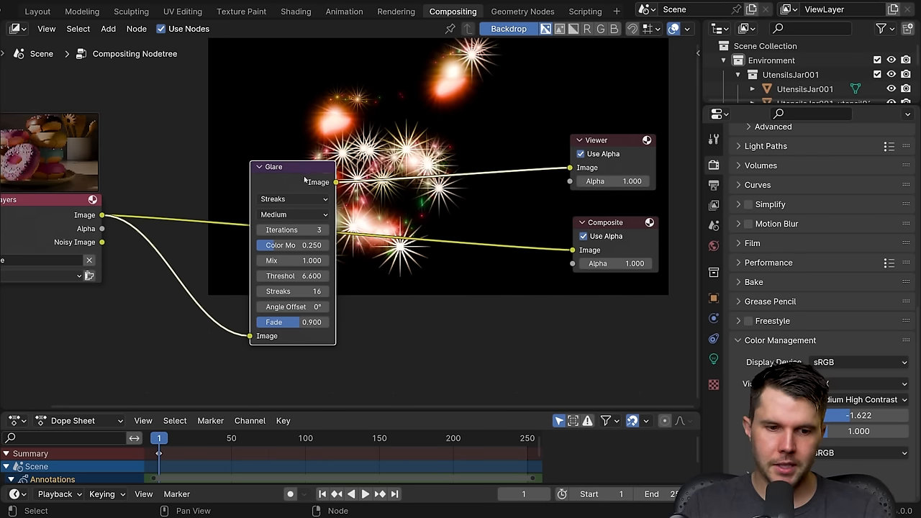
drag(292, 275, 316, 276)
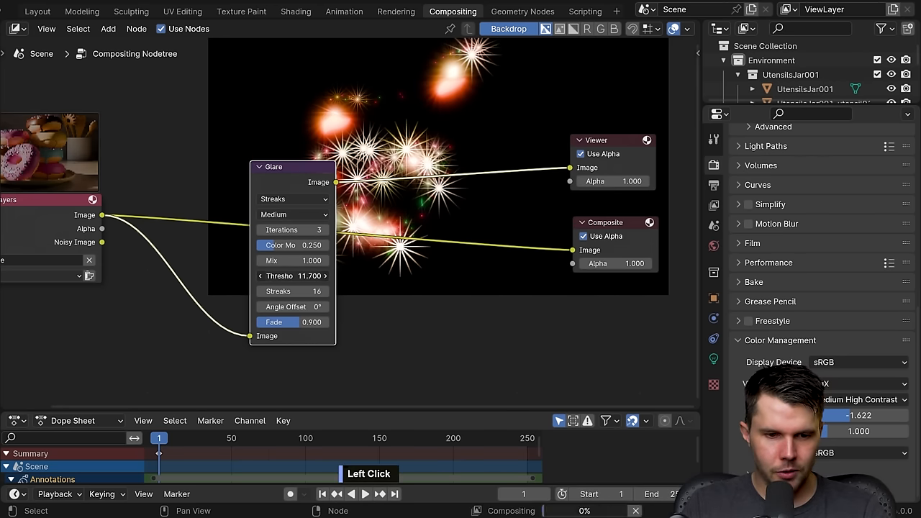
drag(292, 275, 302, 275)
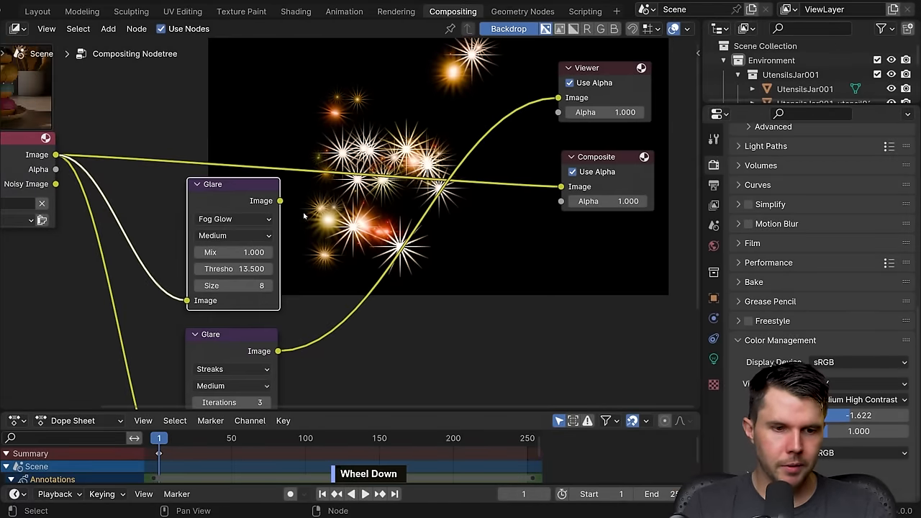
Step: Set the Fog Glow glare size to 9 and quality to High
scroll(up, 3)
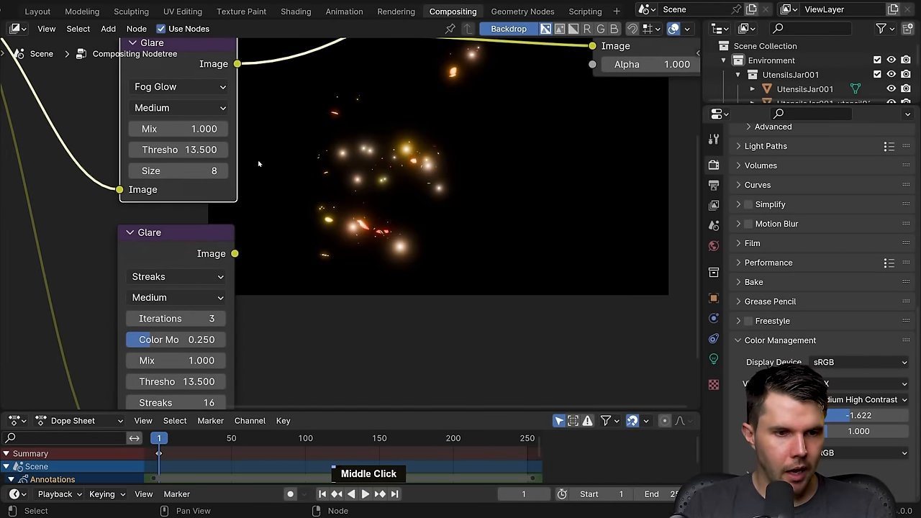
click(208, 170)
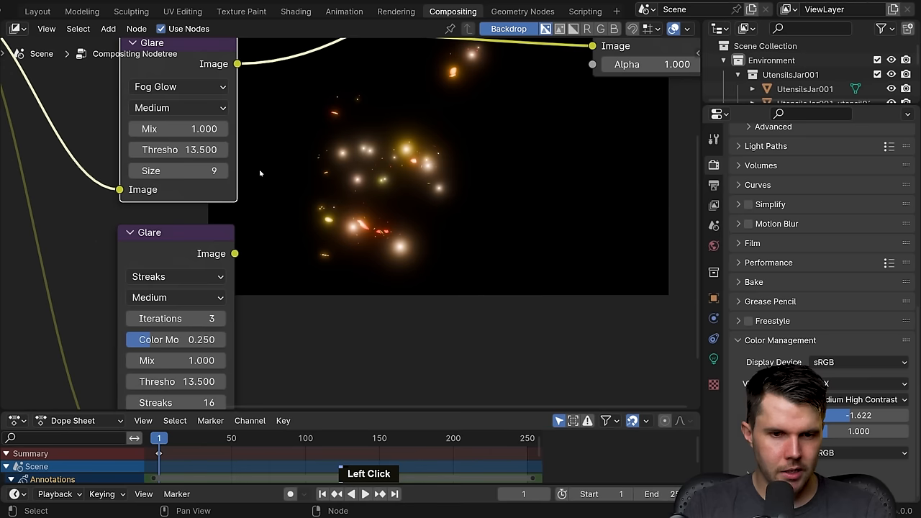
click(178, 108)
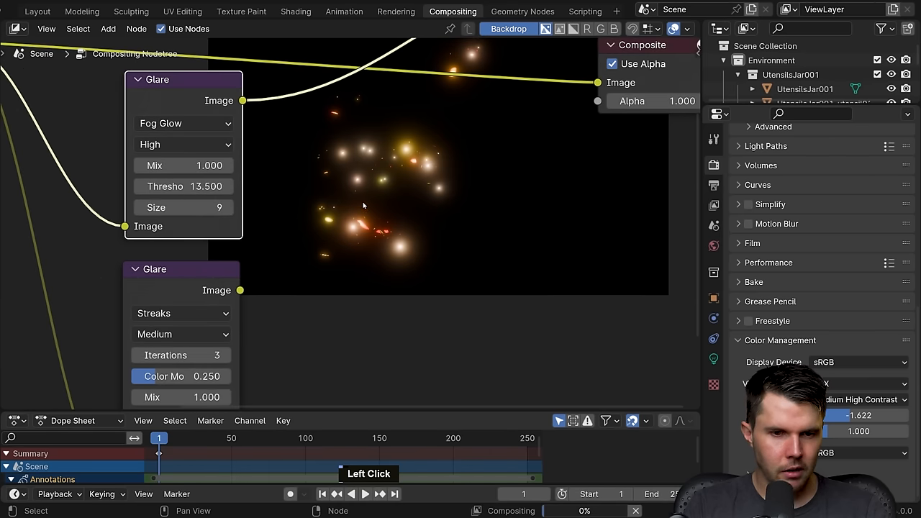
scroll(down, 3)
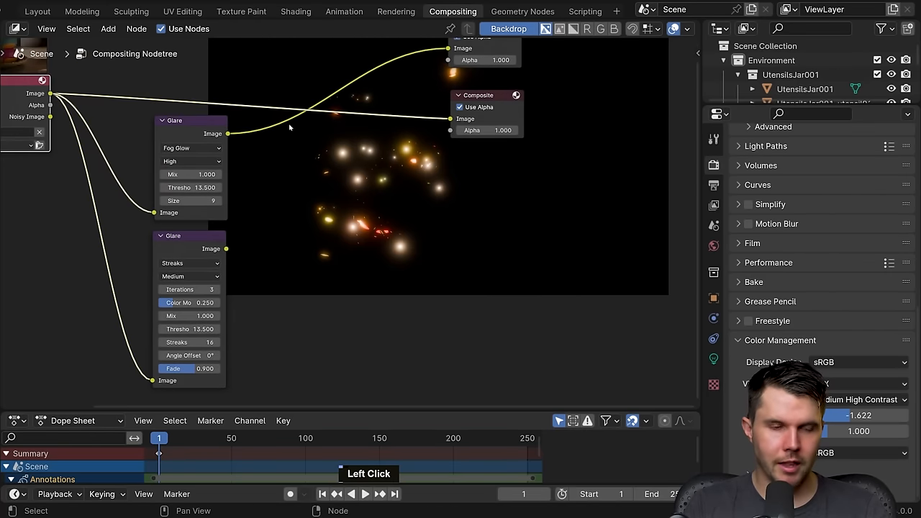
scroll(up, 3)
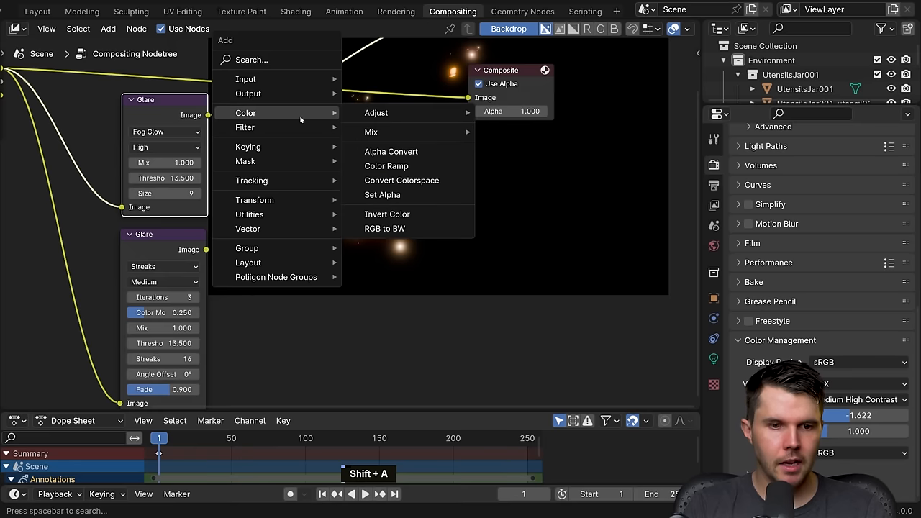
mouse_move(372, 132)
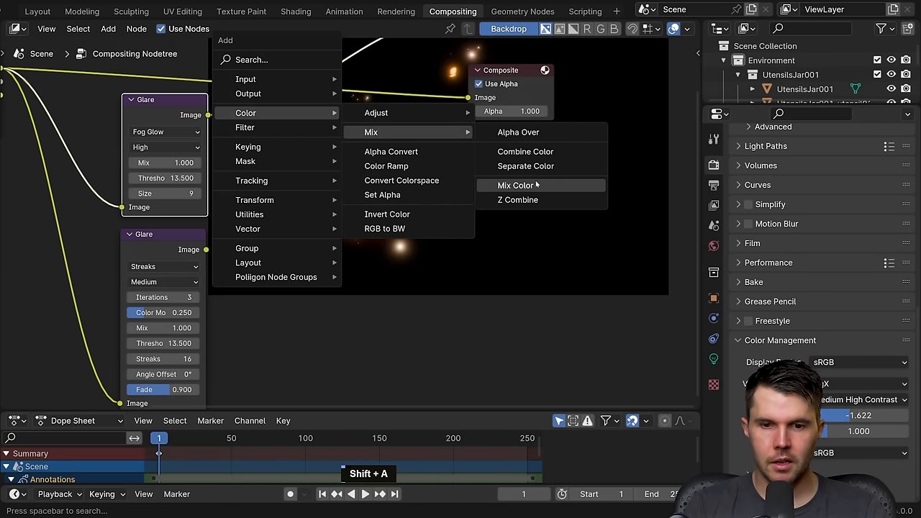
Step: Add a Mix Color node and set its blending mode to Add
click(517, 185)
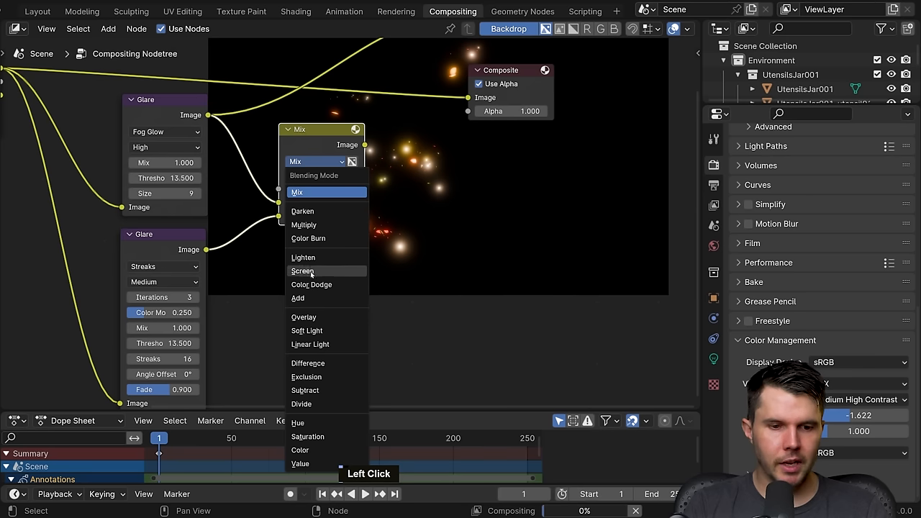
click(298, 298)
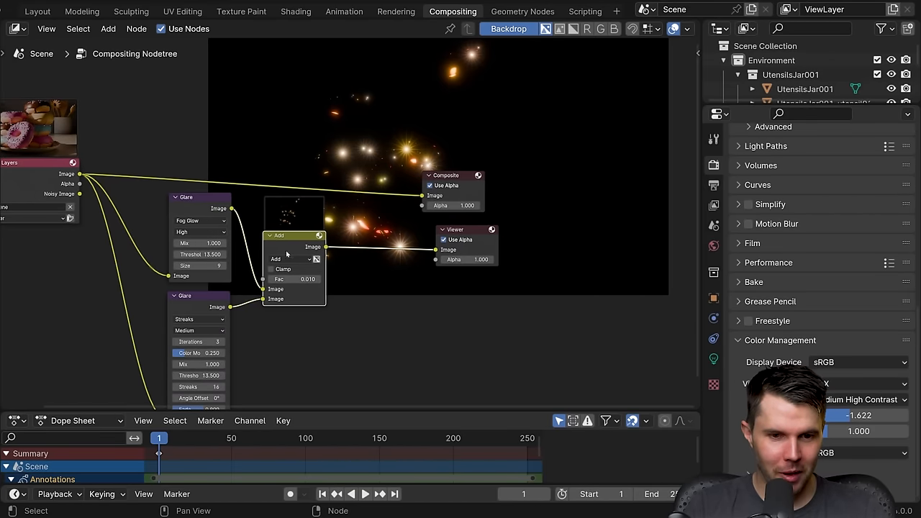
Step: Duplicate the Add mix node with Shift+D
key(shift+d)
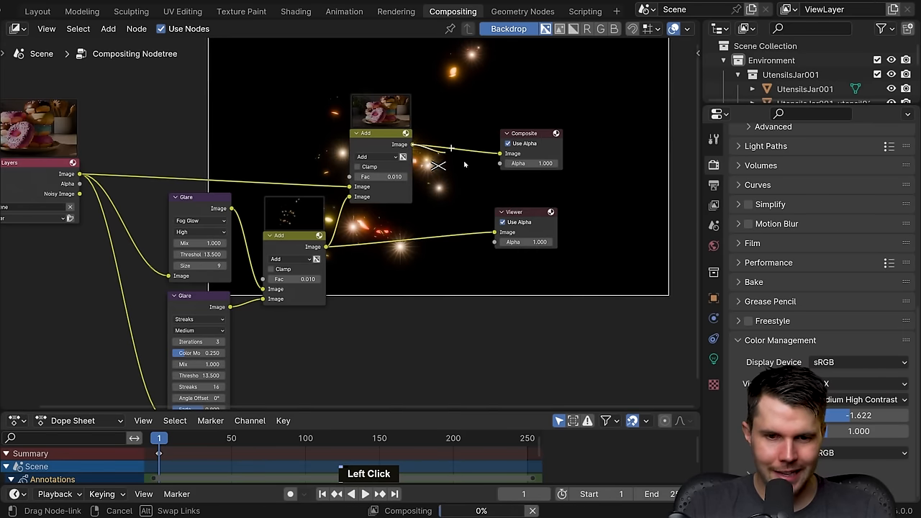
scroll(up, 3)
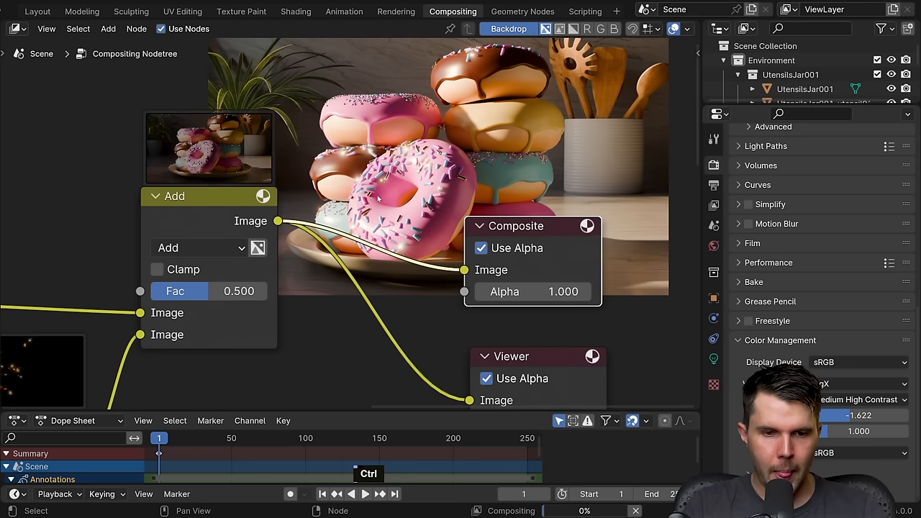
Step: Lower the final Add node's Fac to weaken the glare over the render
scroll(up, 3)
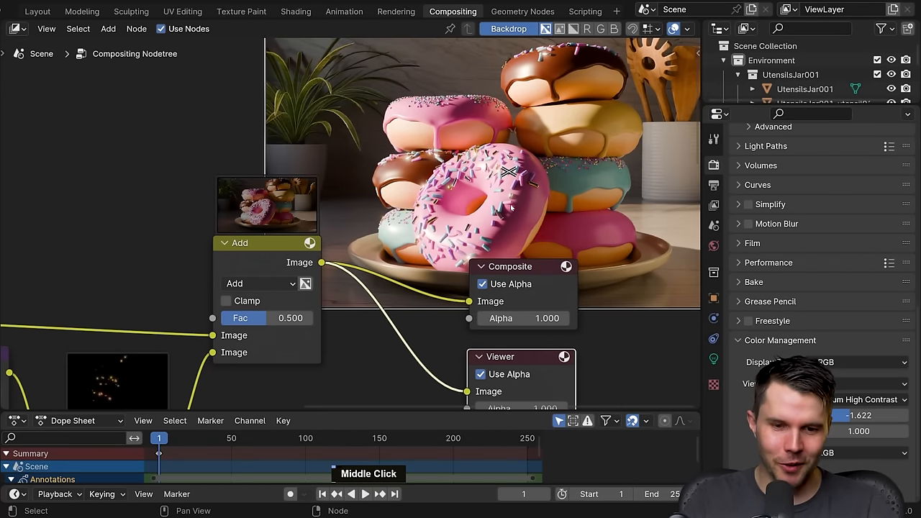
scroll(up, 3)
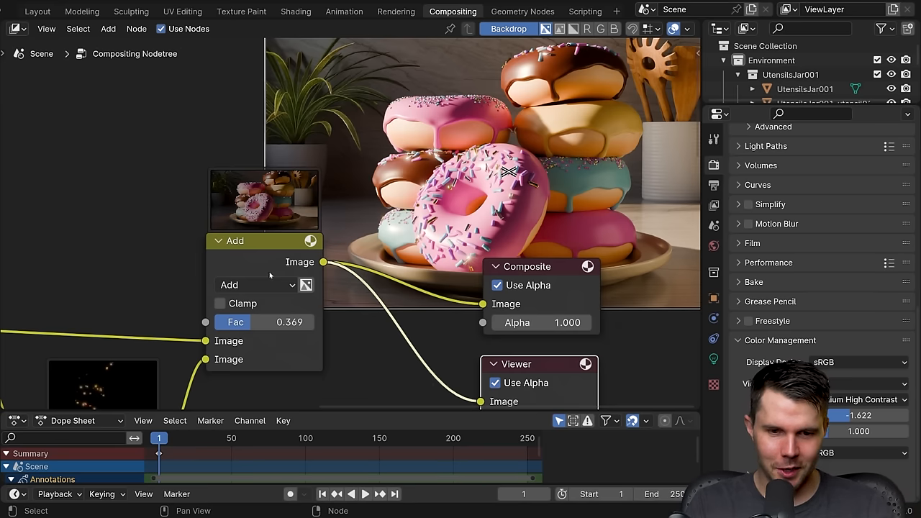
drag(288, 322, 245, 322)
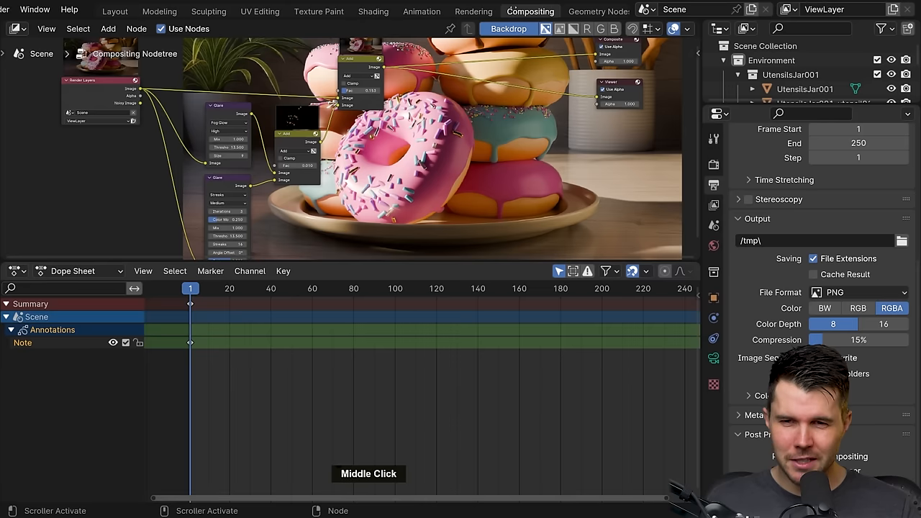
Step: Switch the lower Dope Sheet area to a 3D Viewport showing the donut scene
click(16, 270)
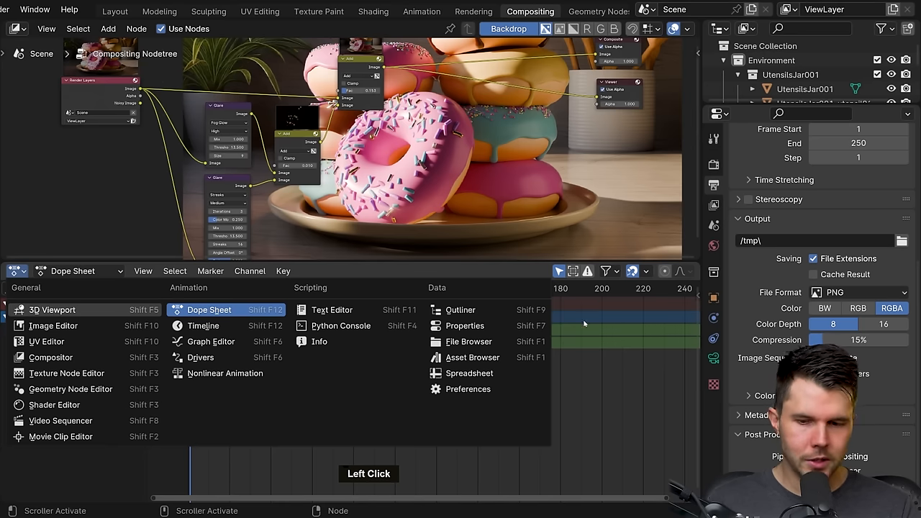
click(52, 310)
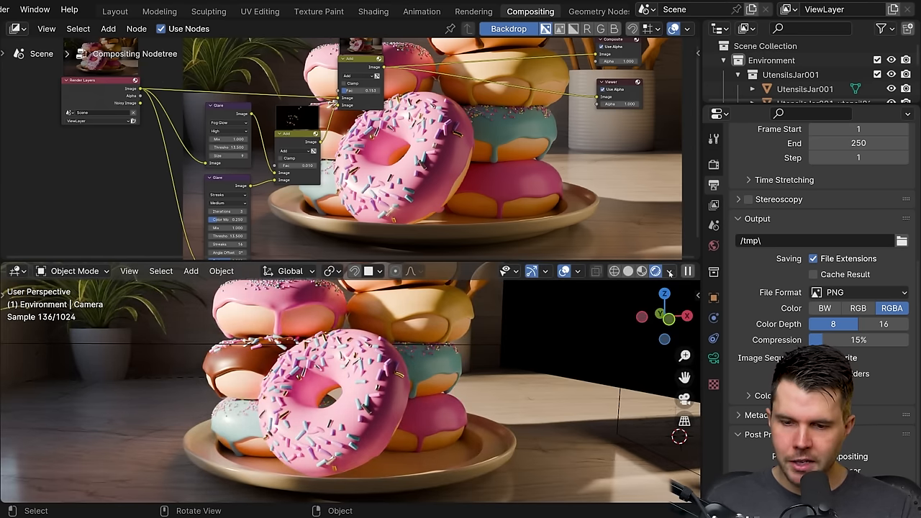
Step: Set when the viewport shading applies the compositor, then orbit the view around the donuts
click(670, 271)
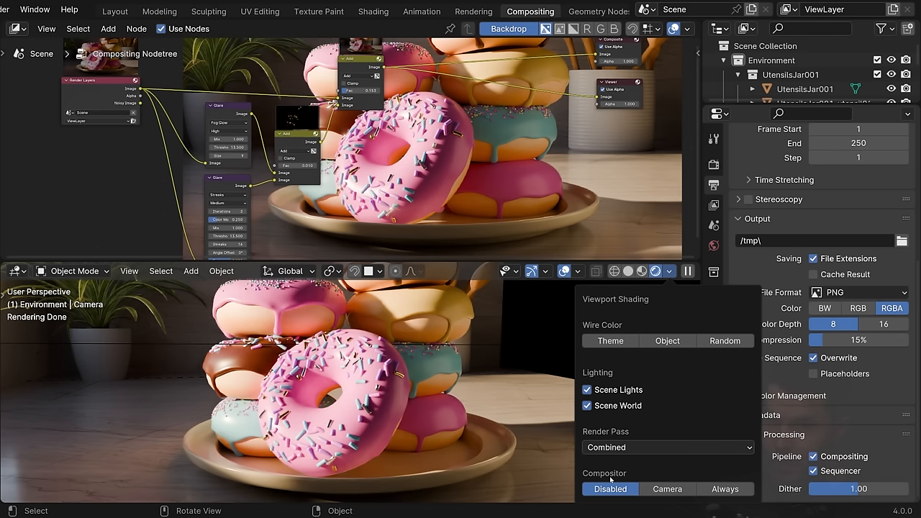
click(724, 488)
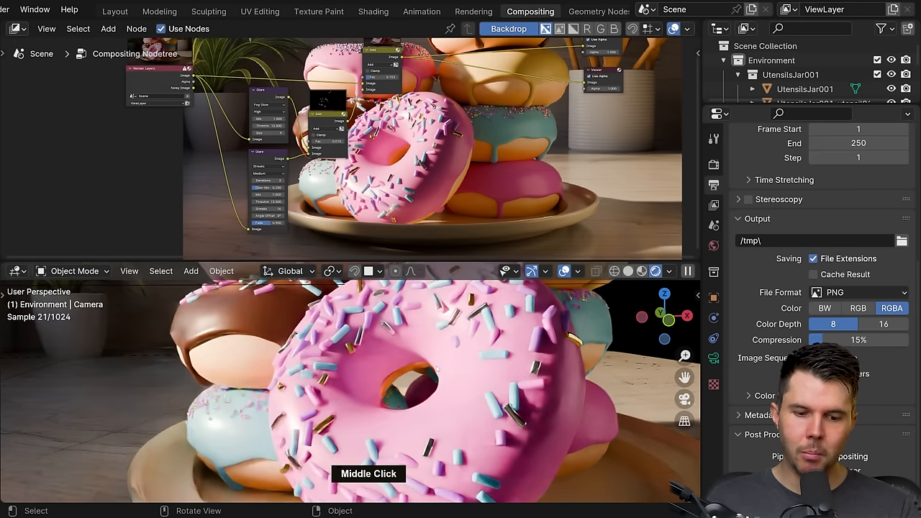
scroll(down, 3)
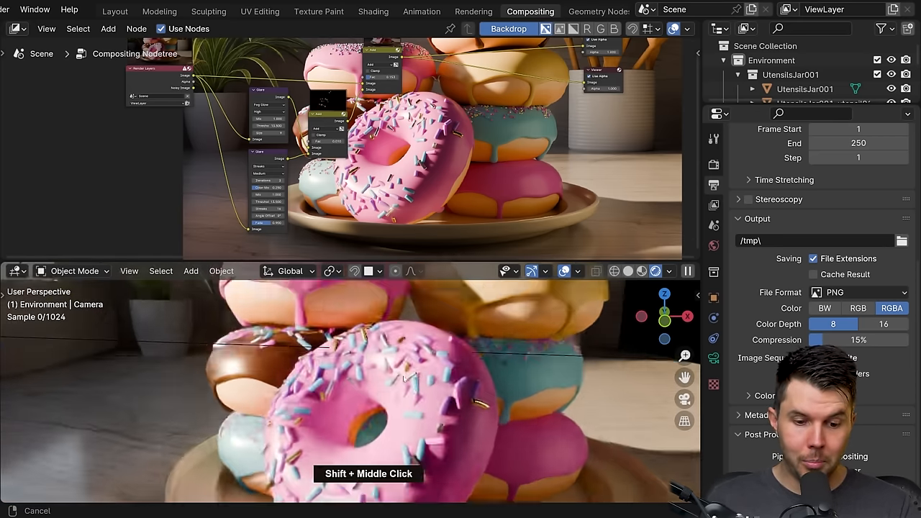
scroll(down, 3)
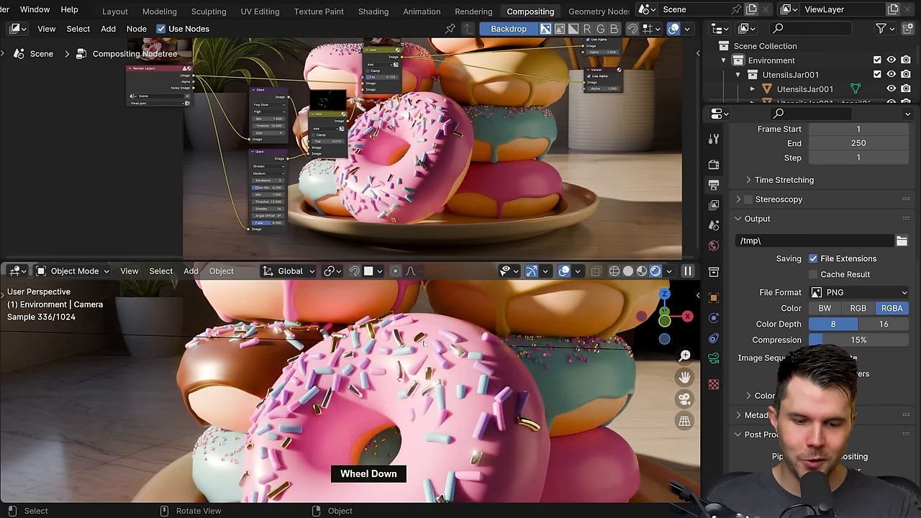
scroll(down, 3)
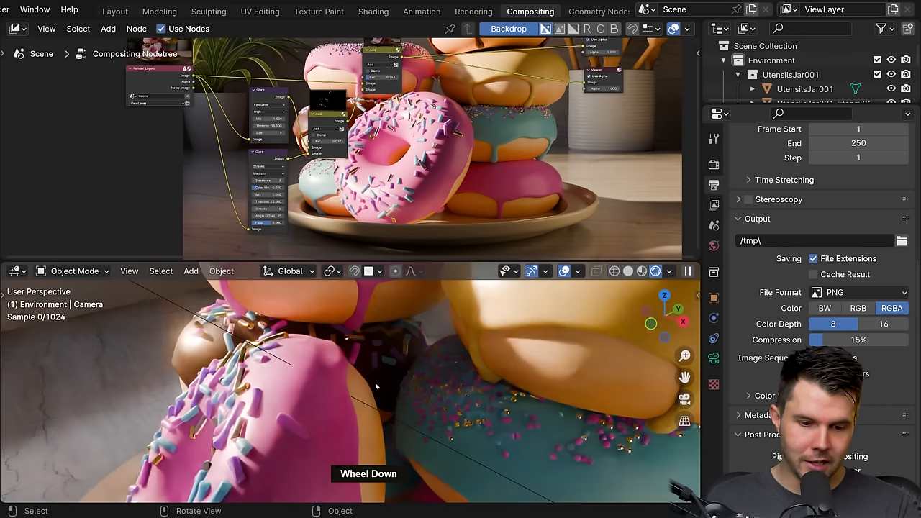
drag(374, 386, 310, 360)
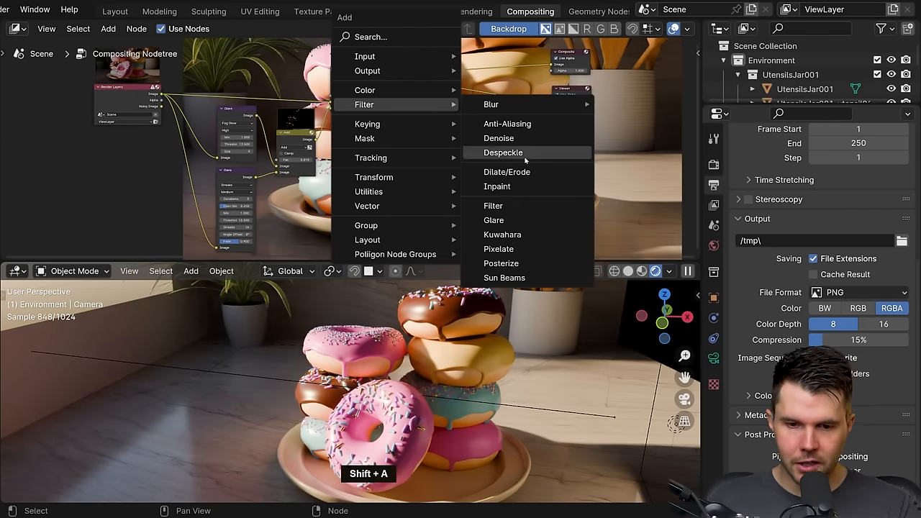
Step: Add a Kuwahara filter node, inspect its painterly effect, then remove it
click(502, 235)
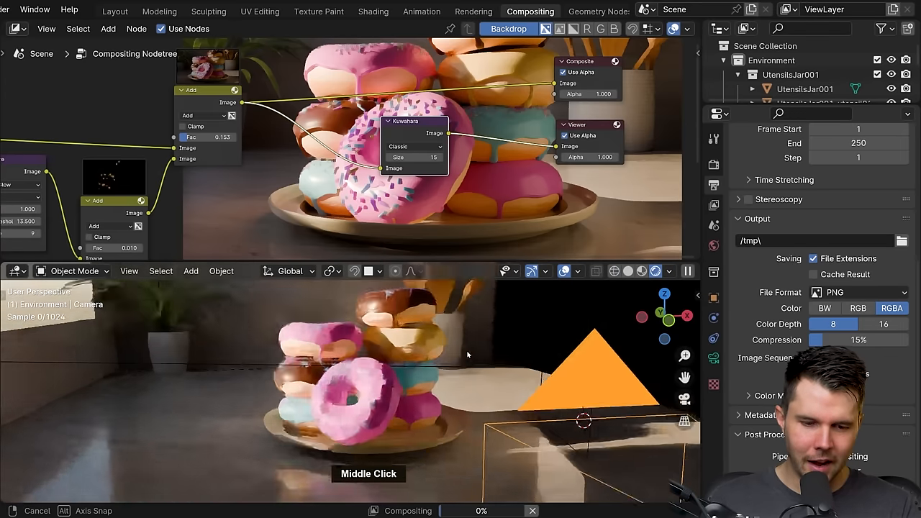
scroll(down, 3)
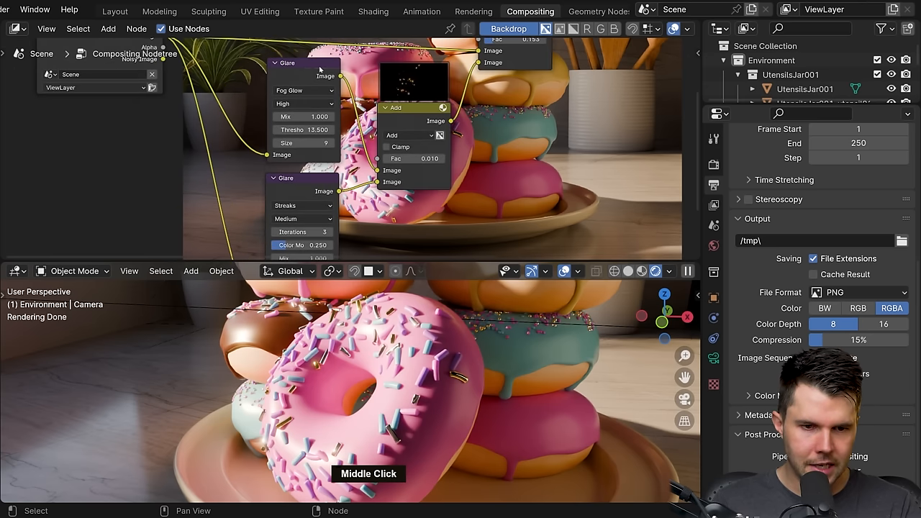
Step: Preview the Streaks Glare output alone and set glare threshold 33.7 with mix 0.97
click(306, 190)
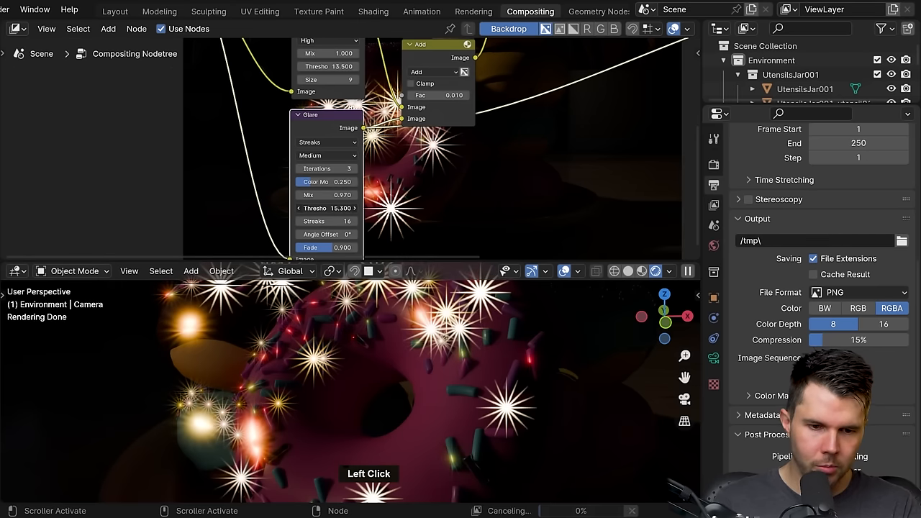
drag(328, 208, 342, 208)
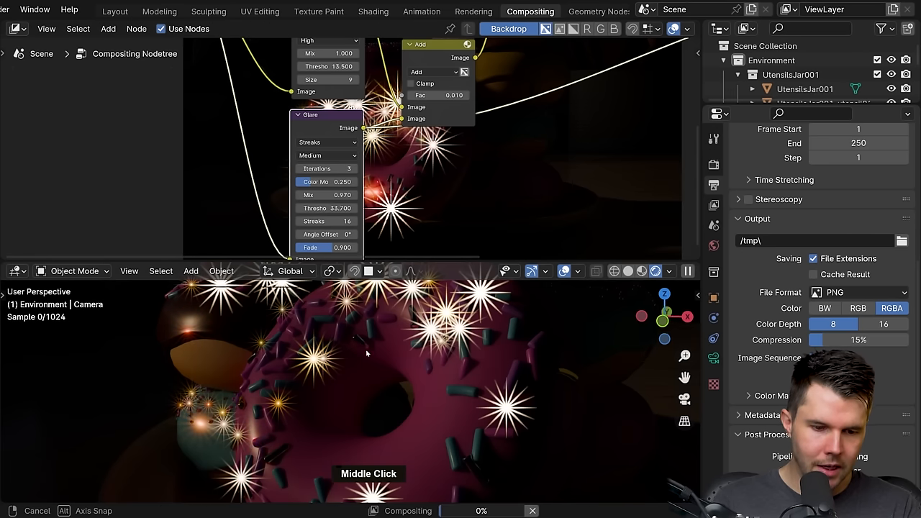
scroll(down, 3)
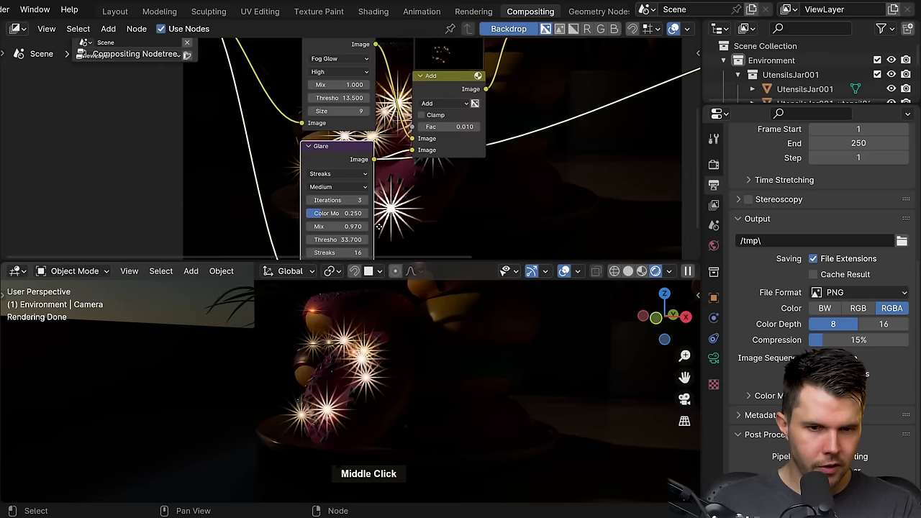
scroll(up, 3)
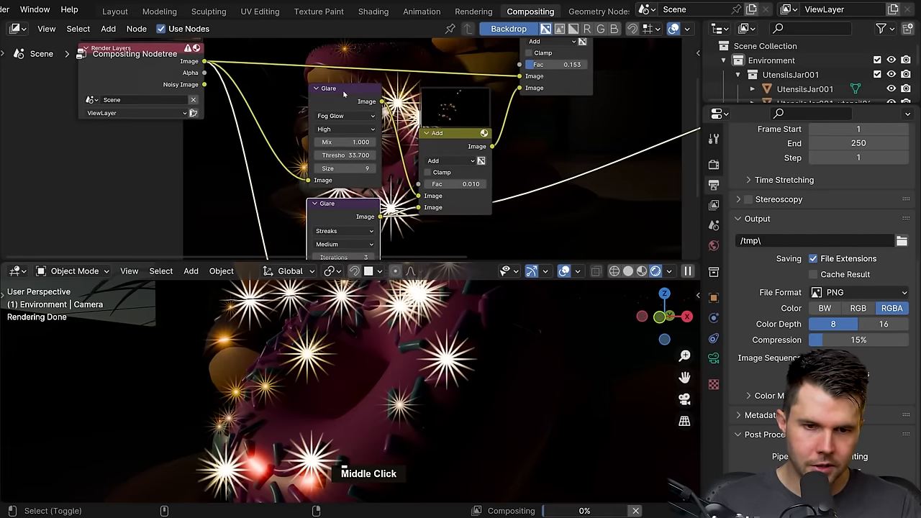
Step: Preview the Fog Glow node alone, then reconnect the Viewer to the final Add node
scroll(down, 3)
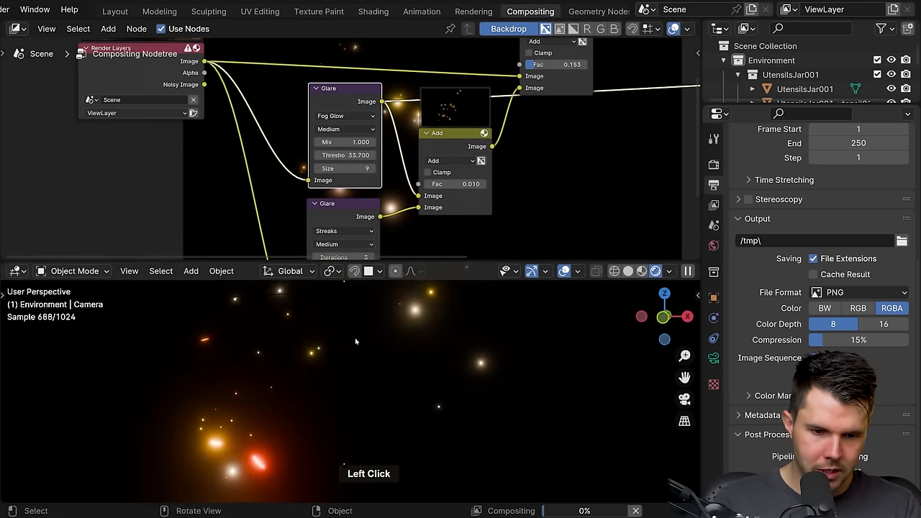
scroll(up, 3)
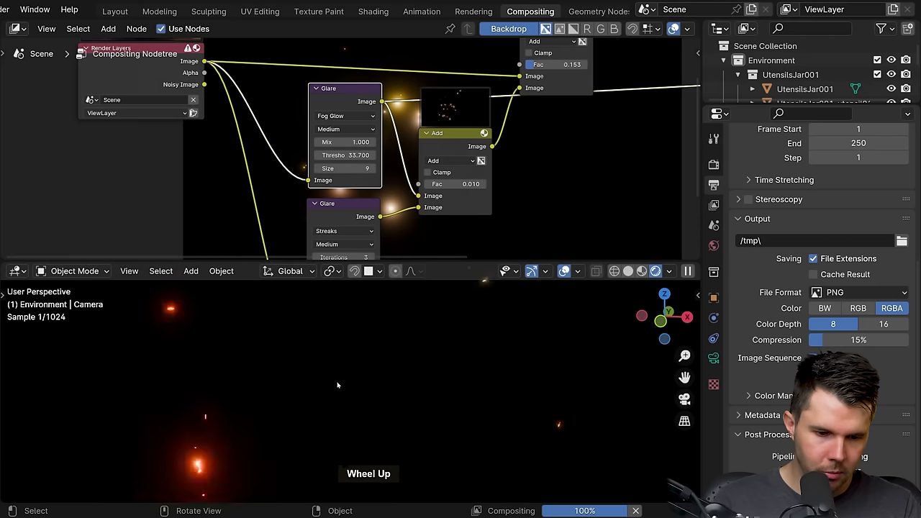
click(344, 129)
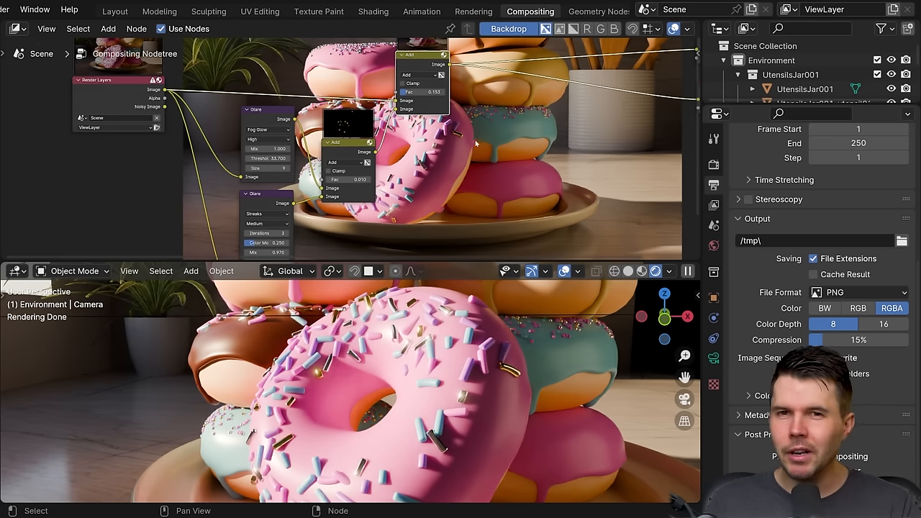
Step: Pan the node tree to reveal the output nodes and open the Shift+A Add menu
middle_click(461, 144)
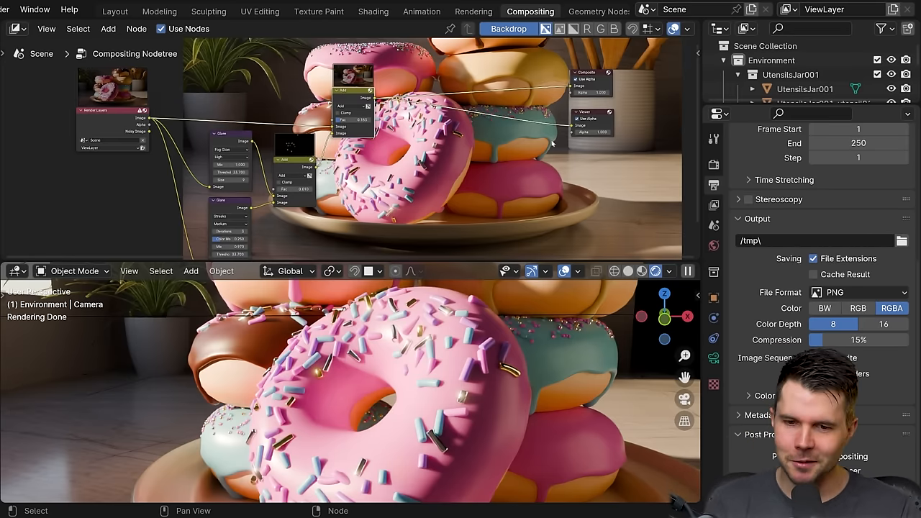
key(shift+a)
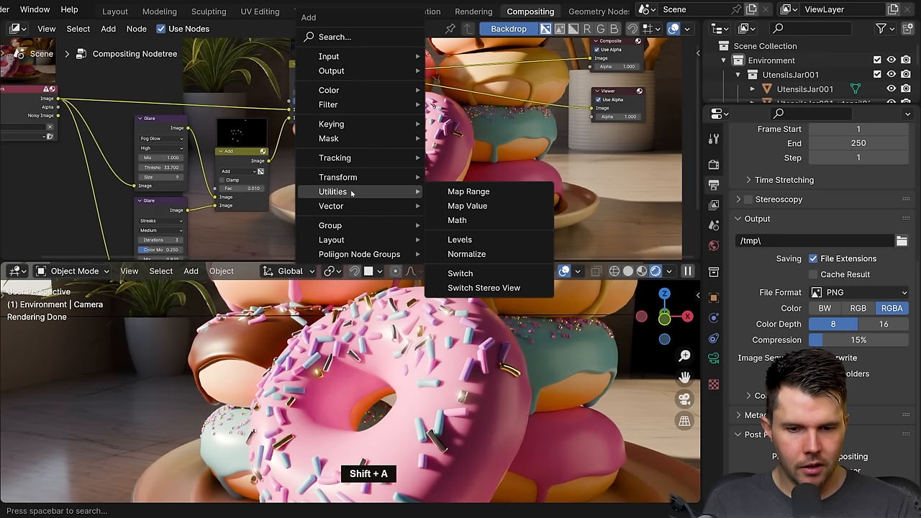
mouse_move(338, 177)
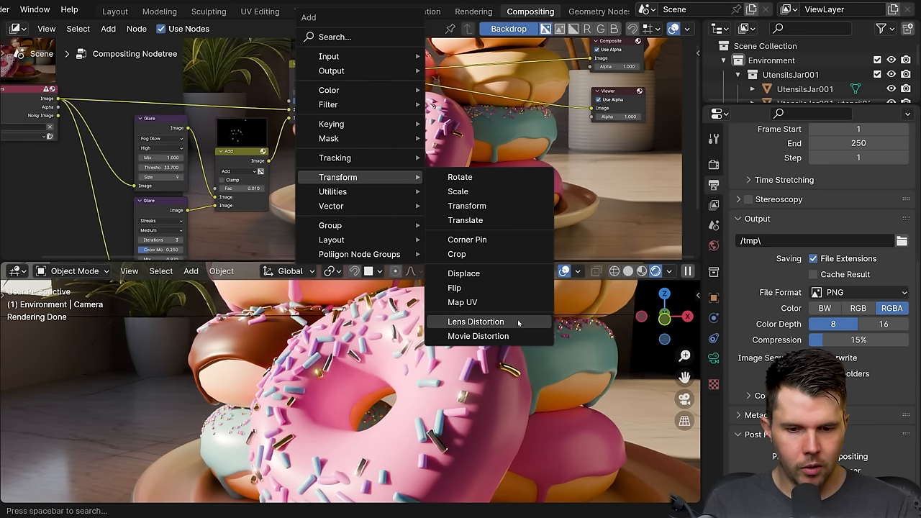
Step: Insert a Lens Distortion node after the Add node with distortion 0.010
click(475, 321)
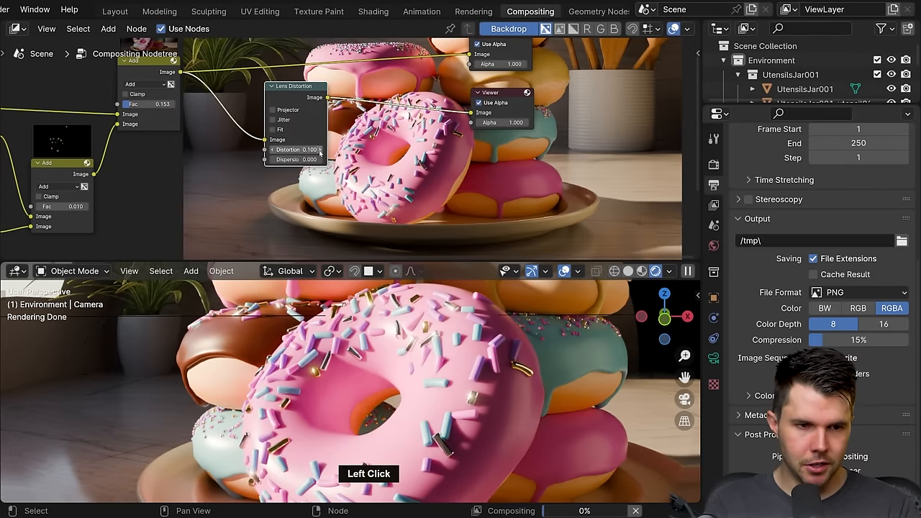
scroll(down, 3)
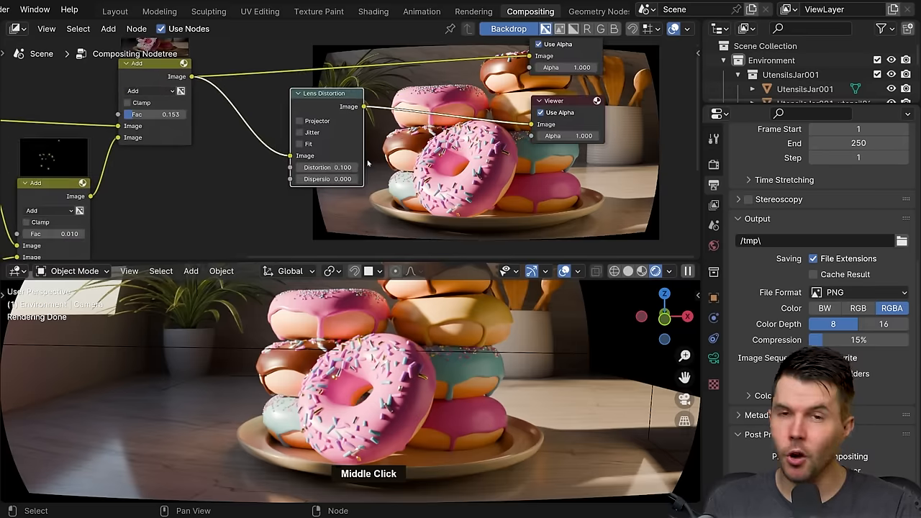
scroll(up, 3)
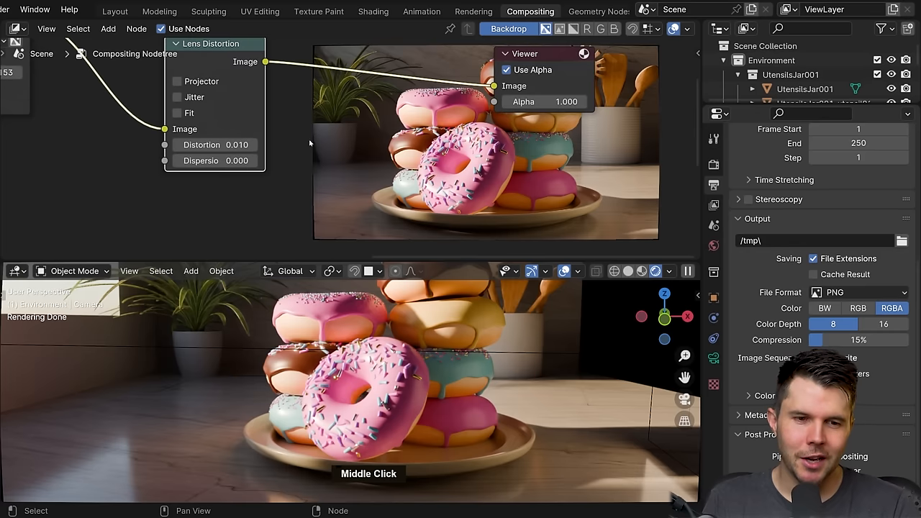
Step: Turn on Fit for Lens Distortion and set distortion and dispersion to 0.010
click(177, 113)
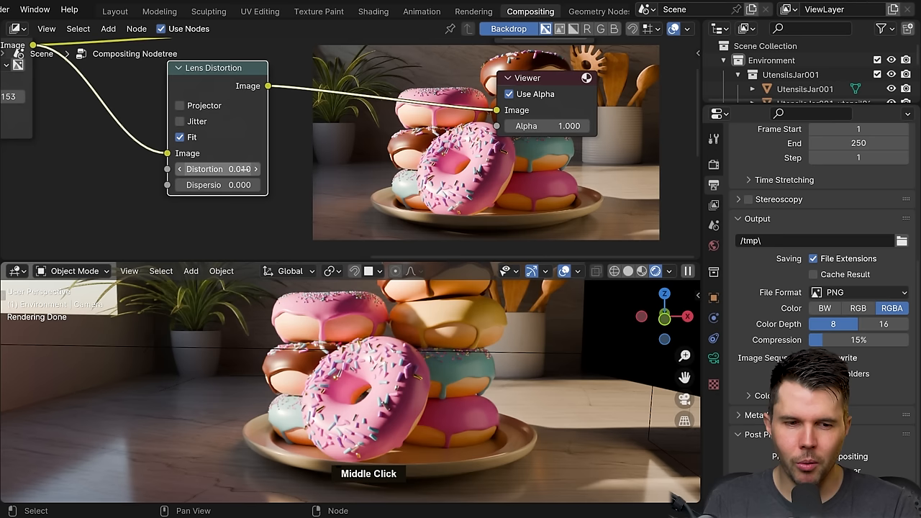
drag(245, 169, 223, 169)
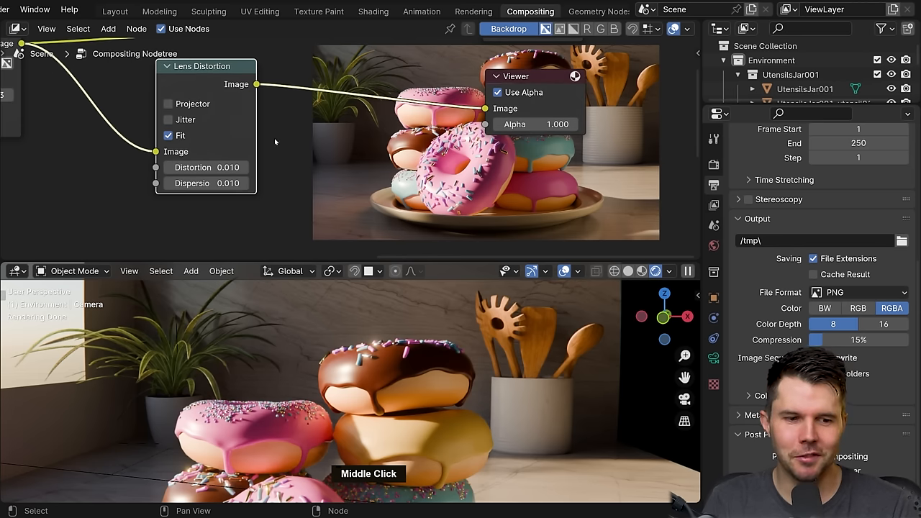
Step: Re-enter dispersion, set both Glare thresholds to 43, and maximize the node editor
key(Backspace)
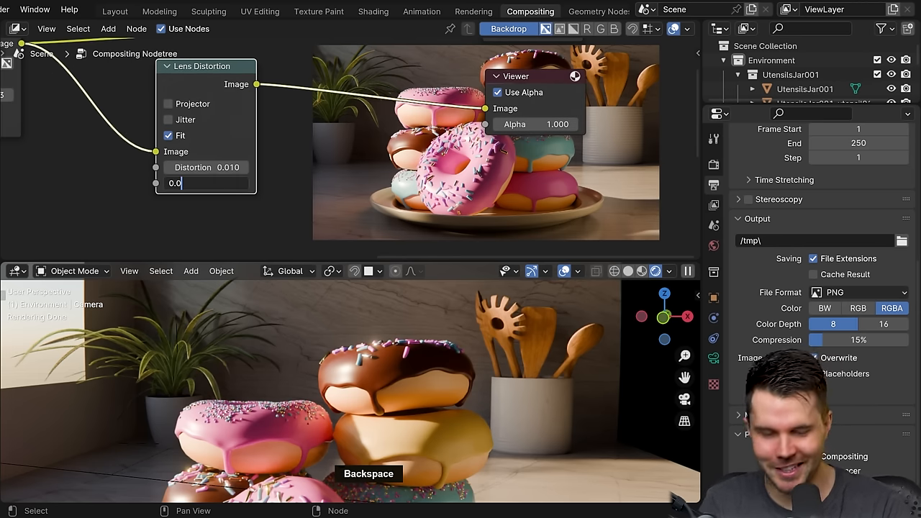
text(10)
key(Return)
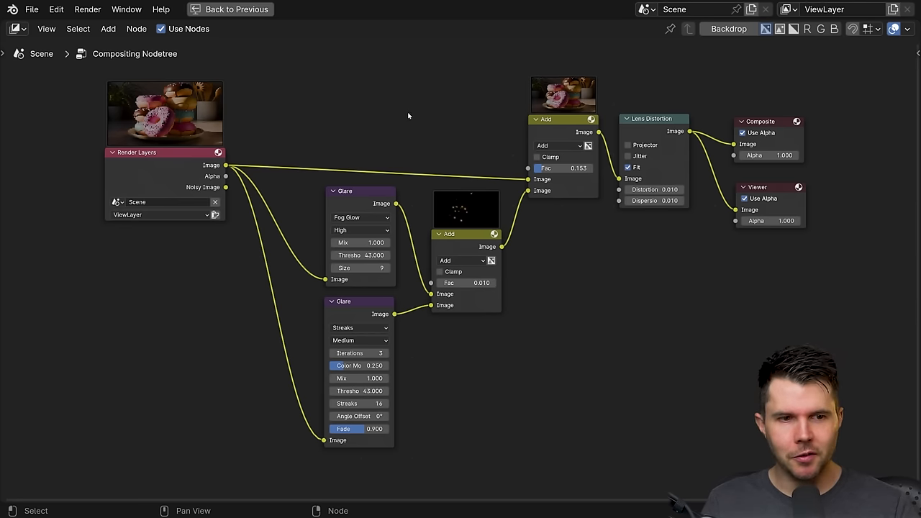
Step: Tick Use Nodes so the glare and lens distortion tree applies again
key(ctrl)
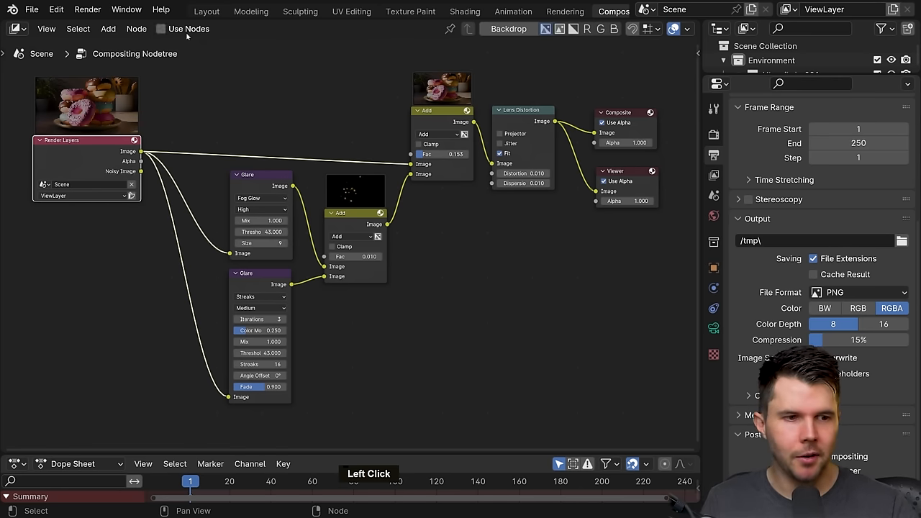
click(161, 29)
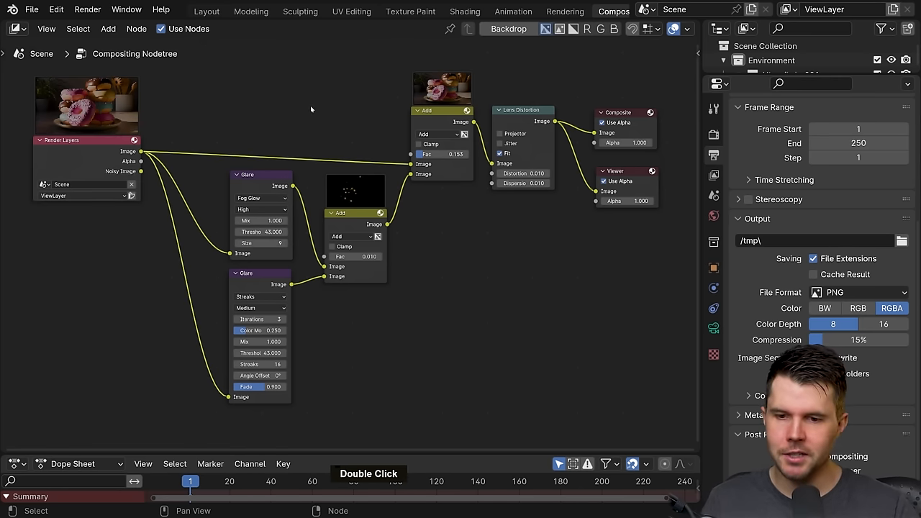